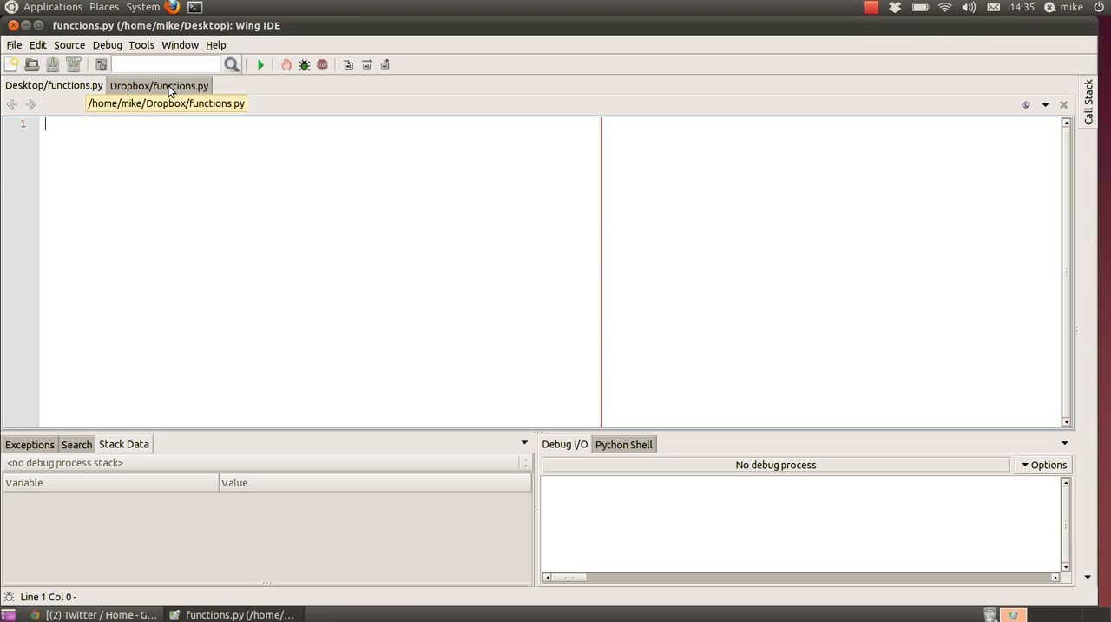
Check the Dropbox reference, then start the Desktop functions.py with '#!/usr/env python'.
click(159, 85)
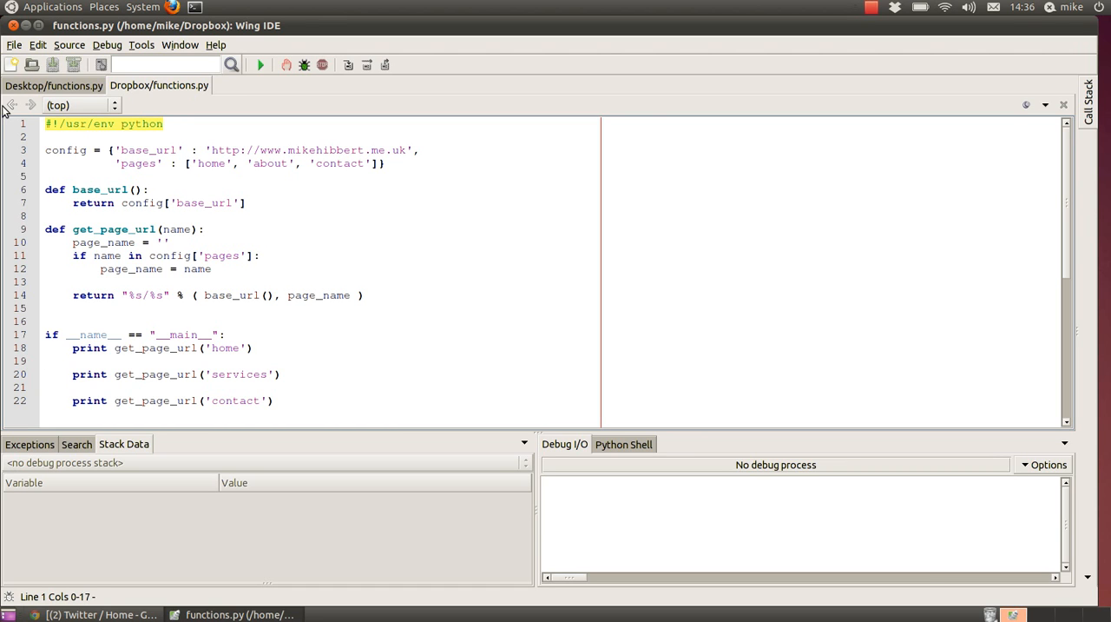
click(54, 85)
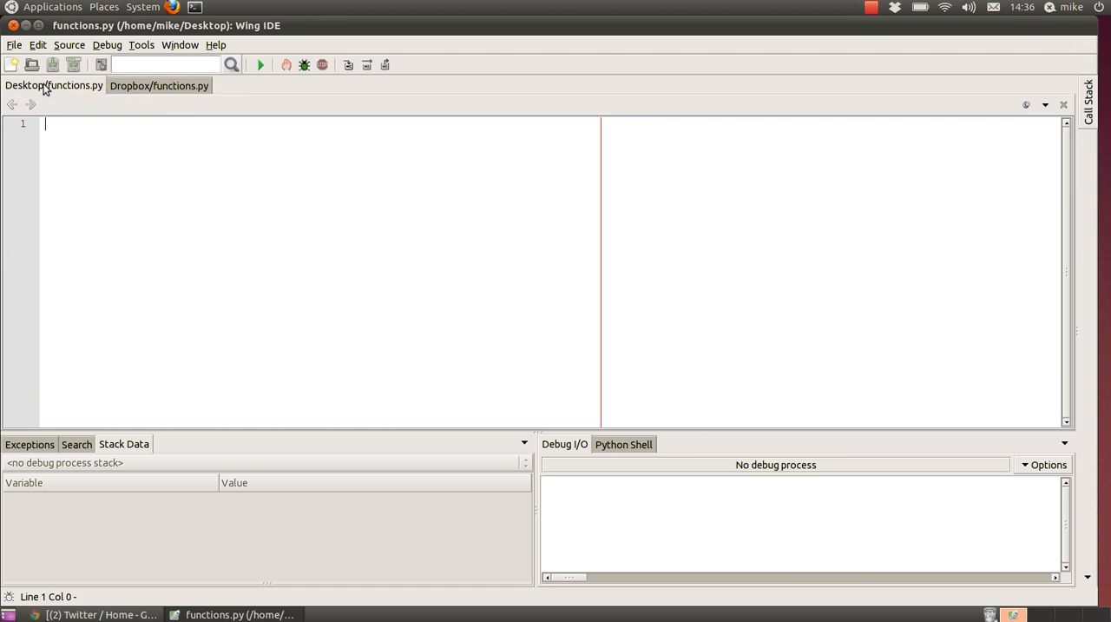
text(#!/usr/env python)
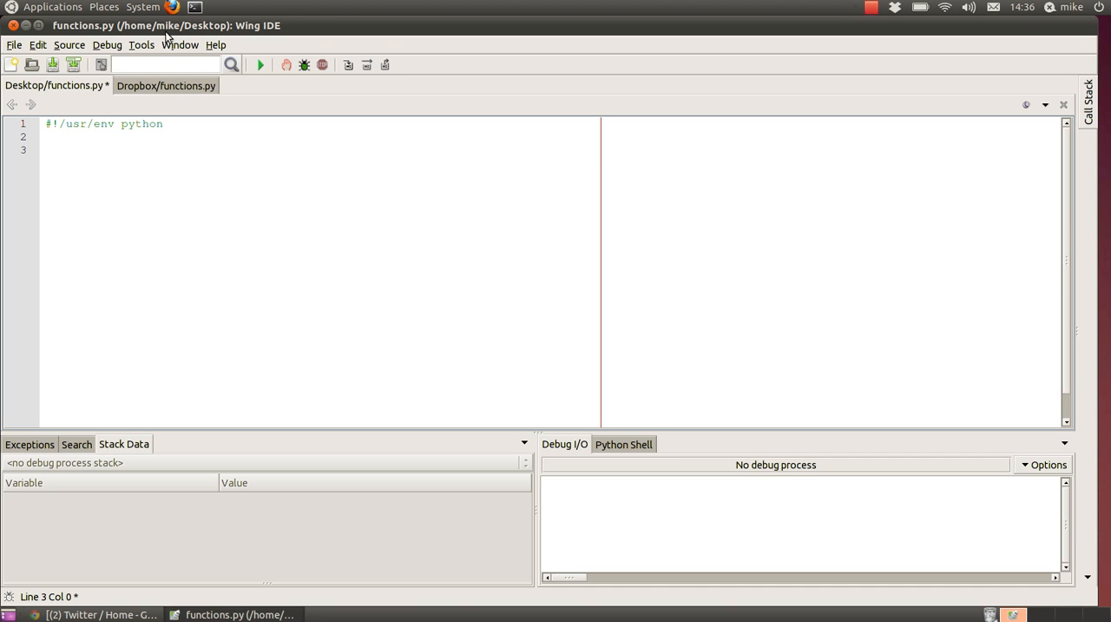
Enter the config dictionary with a base_url address and pages home, about, contact.
click(166, 85)
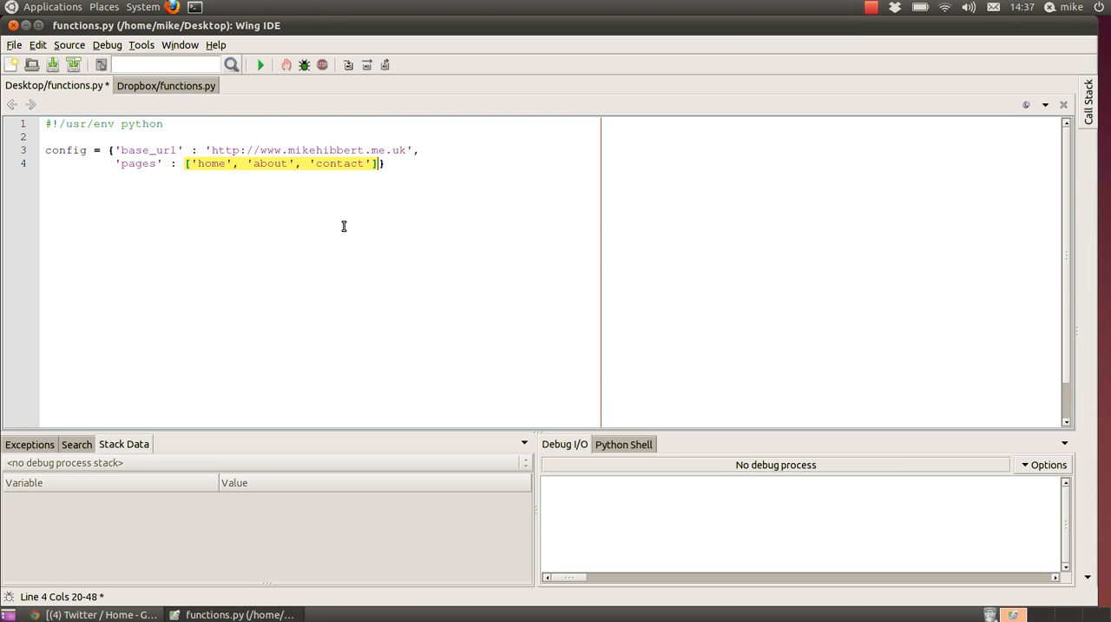
mouse_move(341, 219)
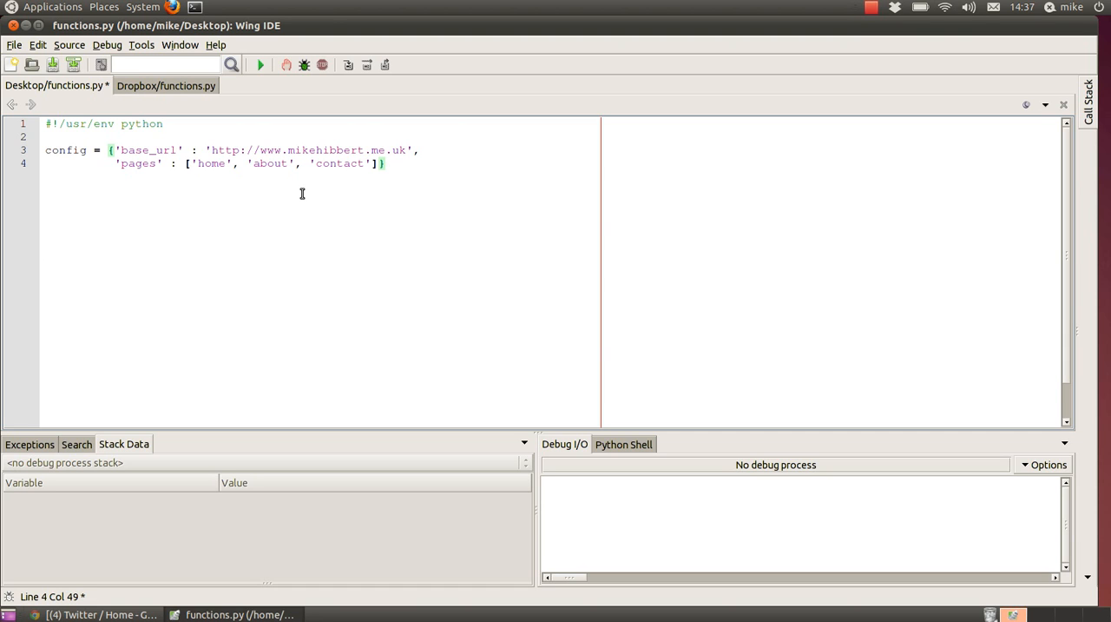
double_click(149, 149)
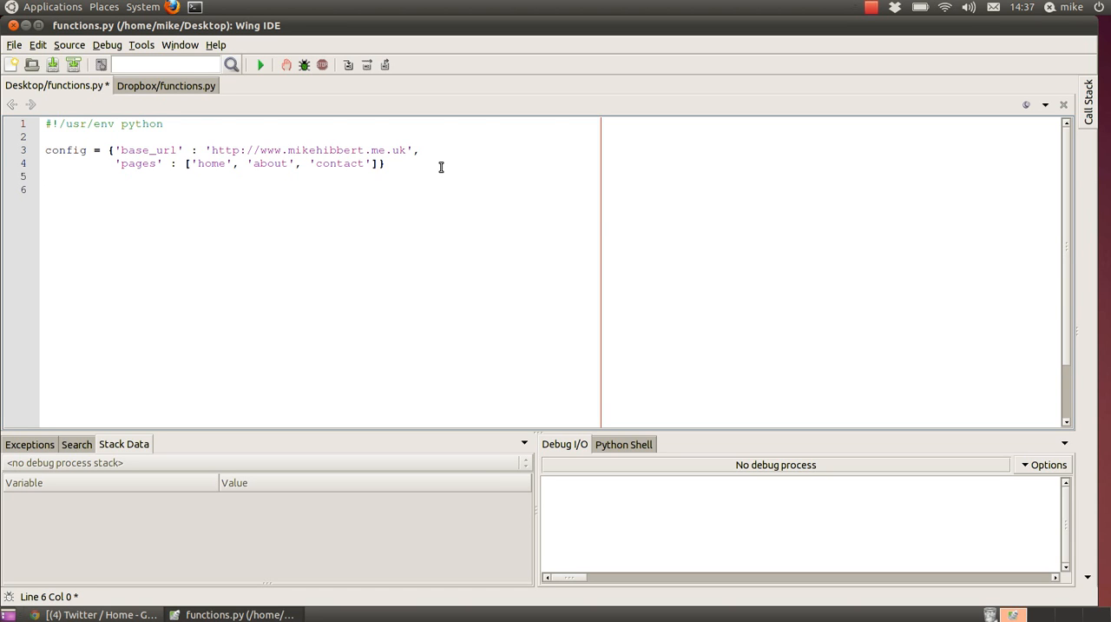
text(config[)
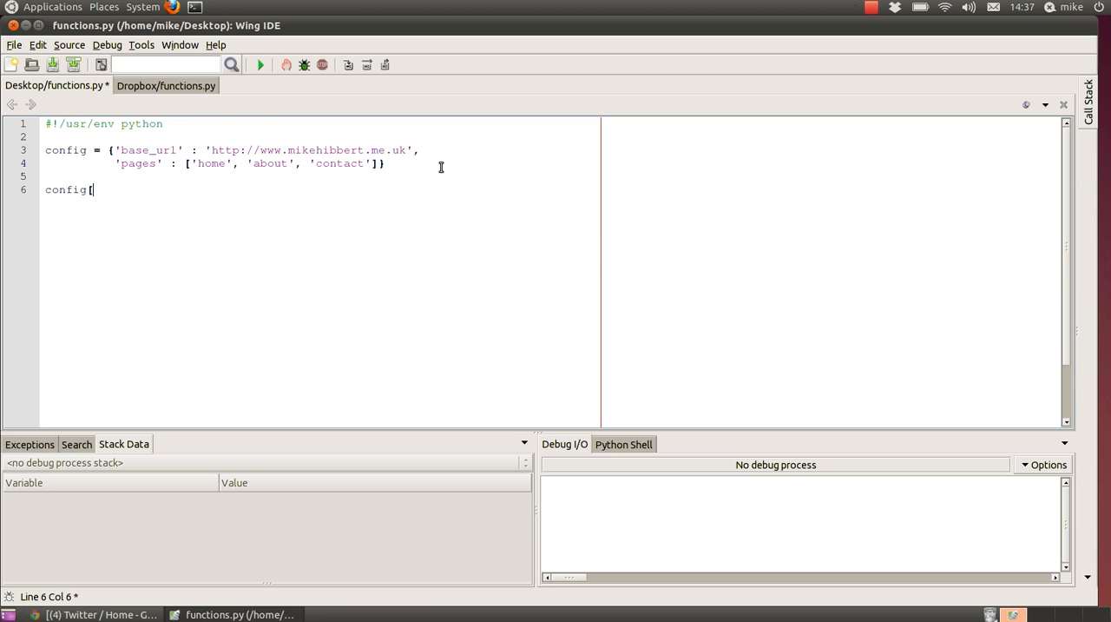
text(')
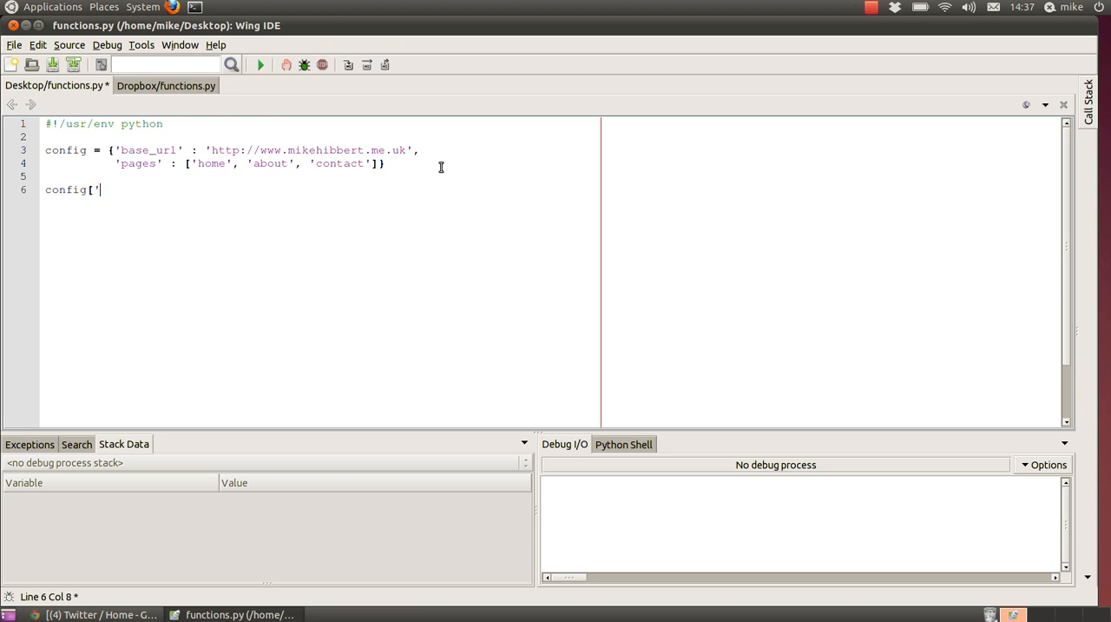
text('p)
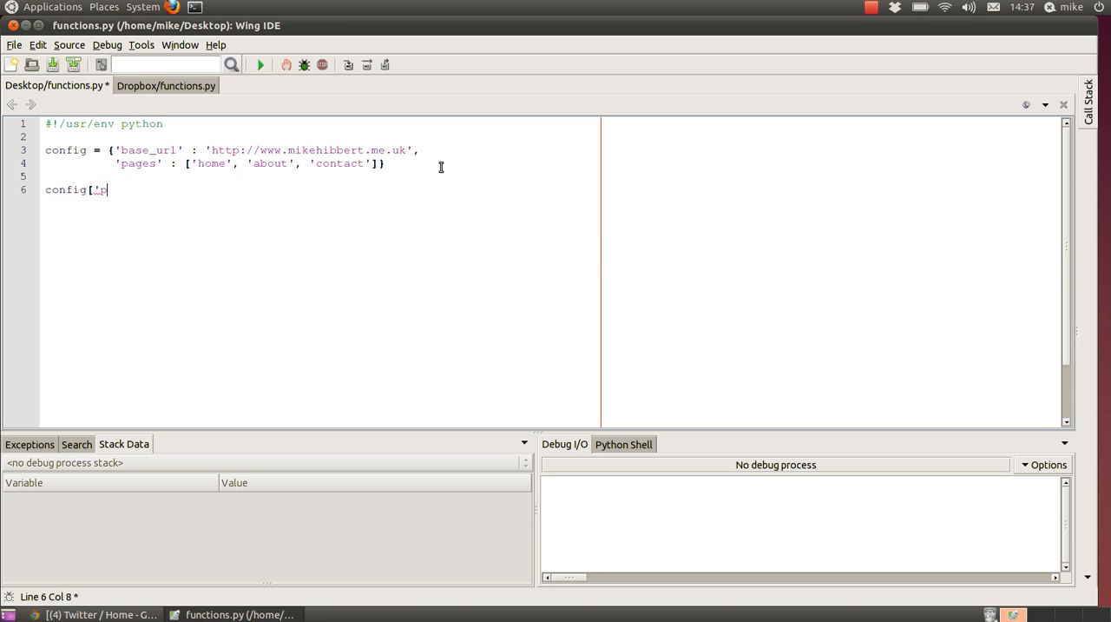
text(pase_ur)
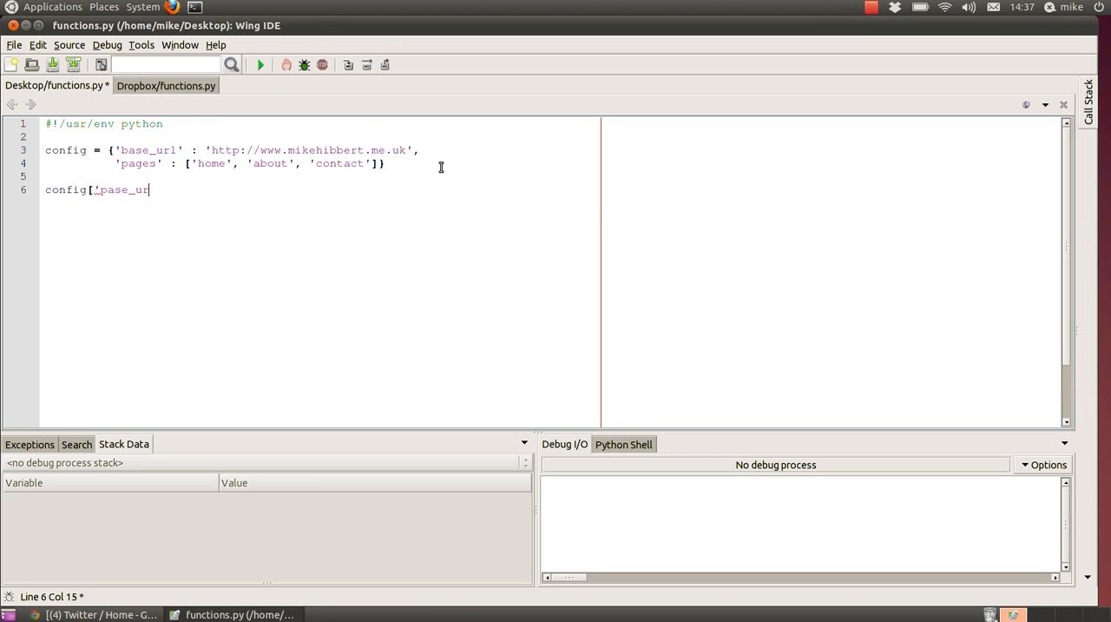
key(BackSpace)
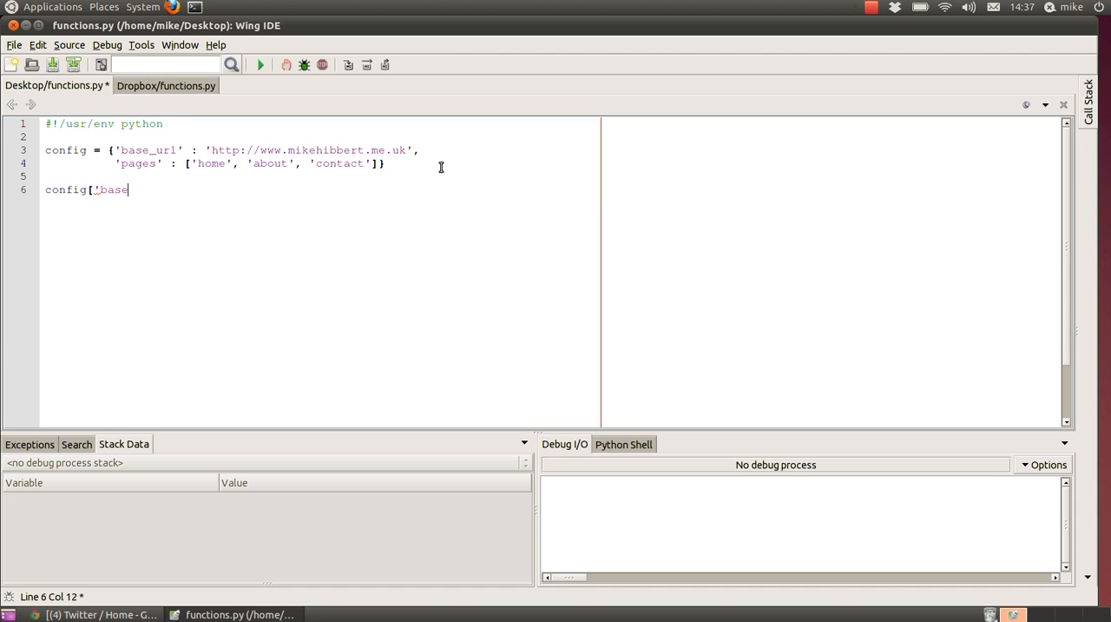
text(_url'])
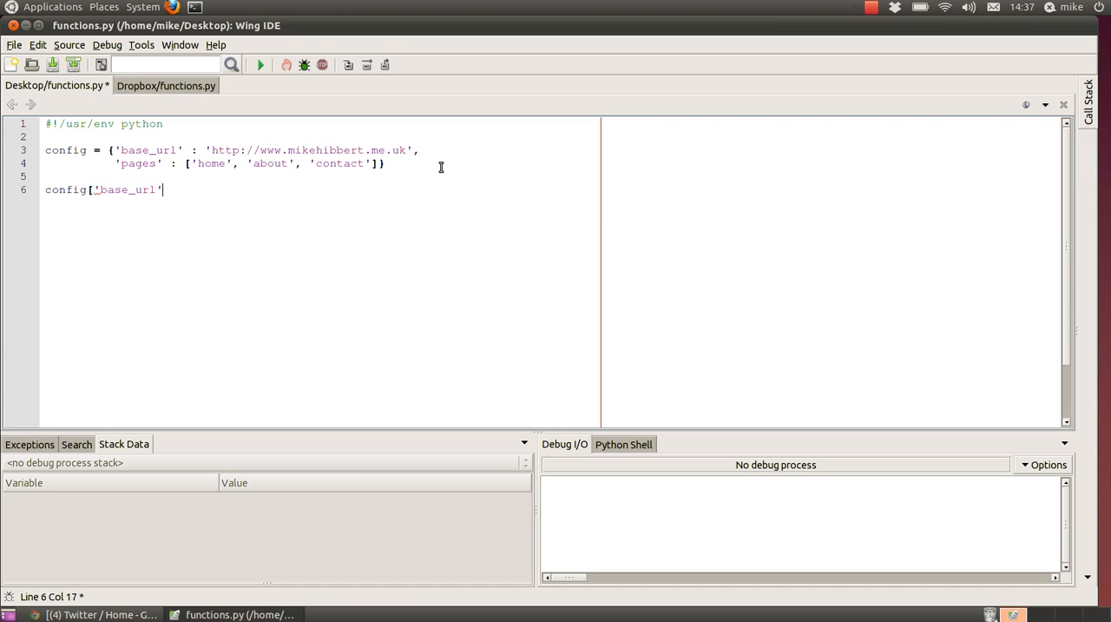
text(])
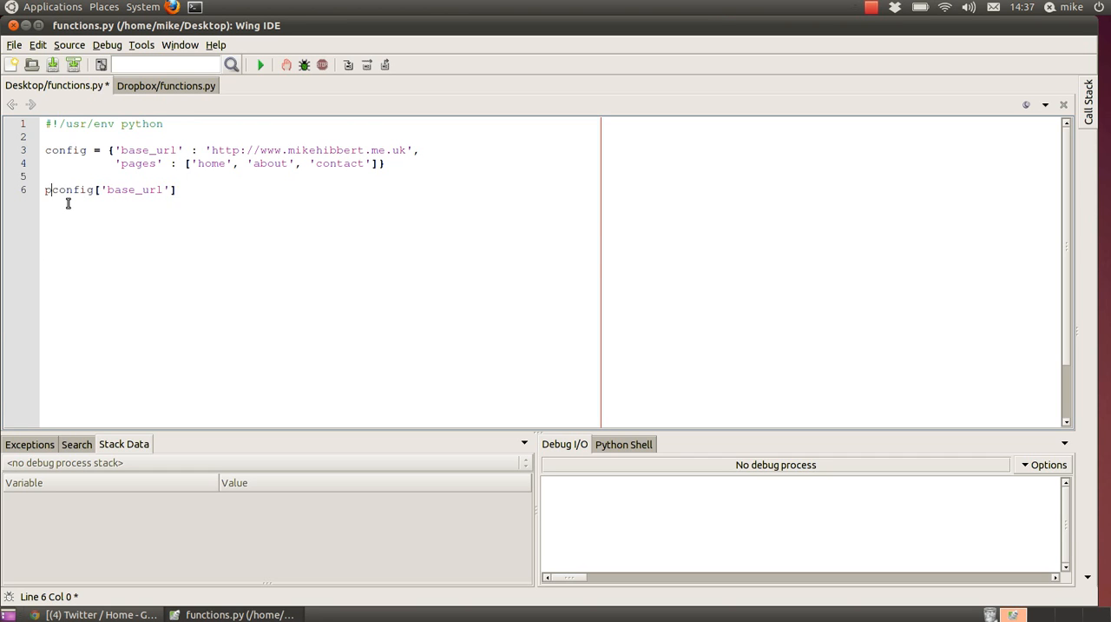
text(rint)
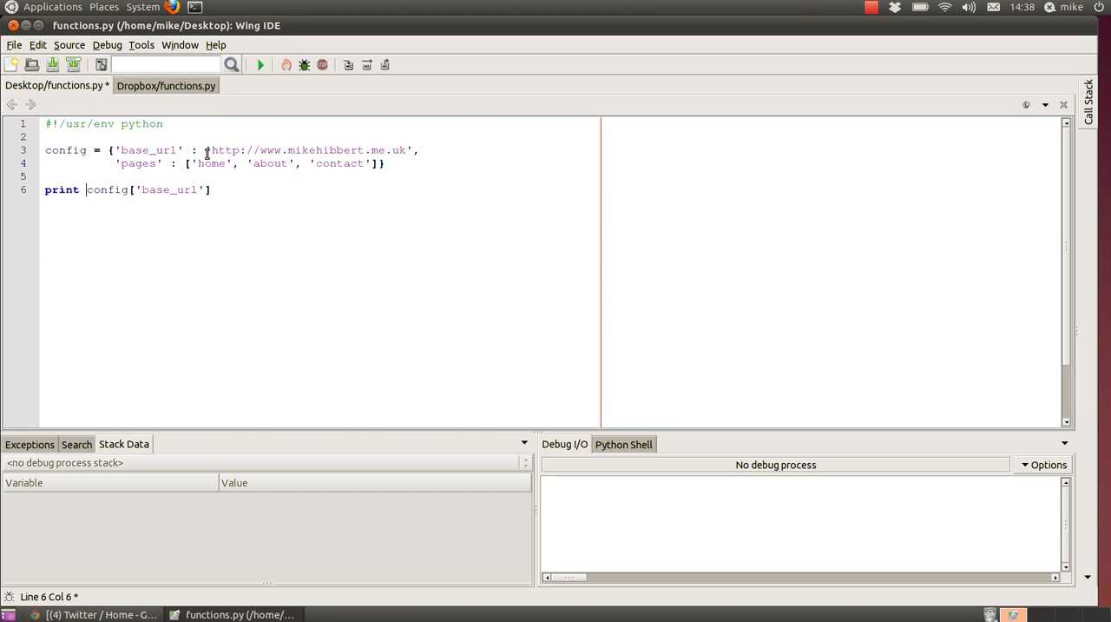
drag(211, 150, 414, 150)
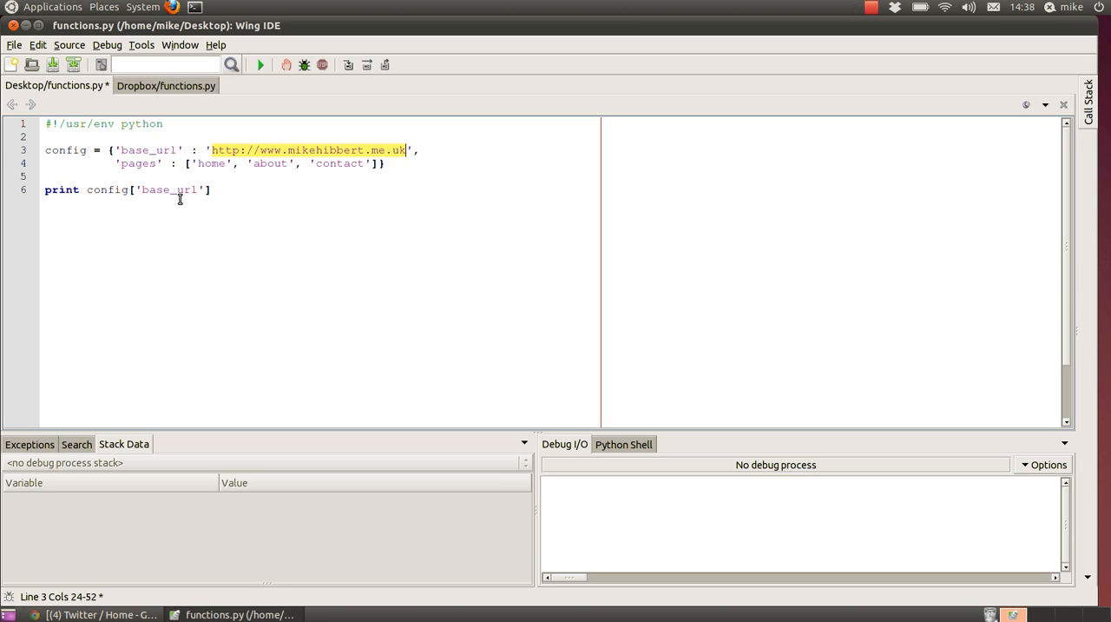
mouse_move(213, 189)
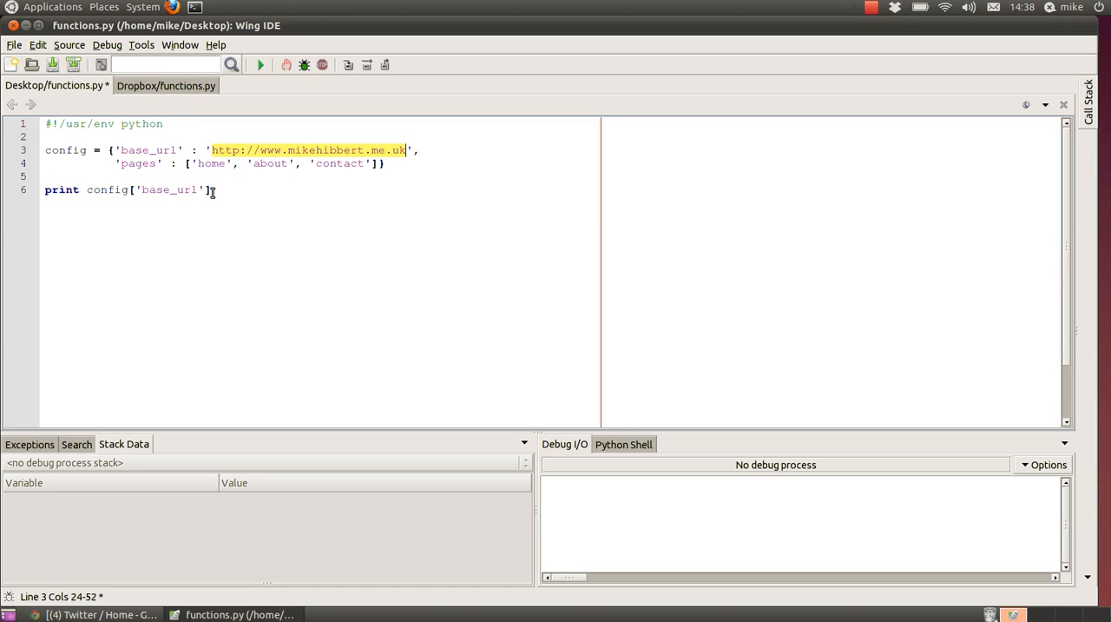
mouse_move(217, 163)
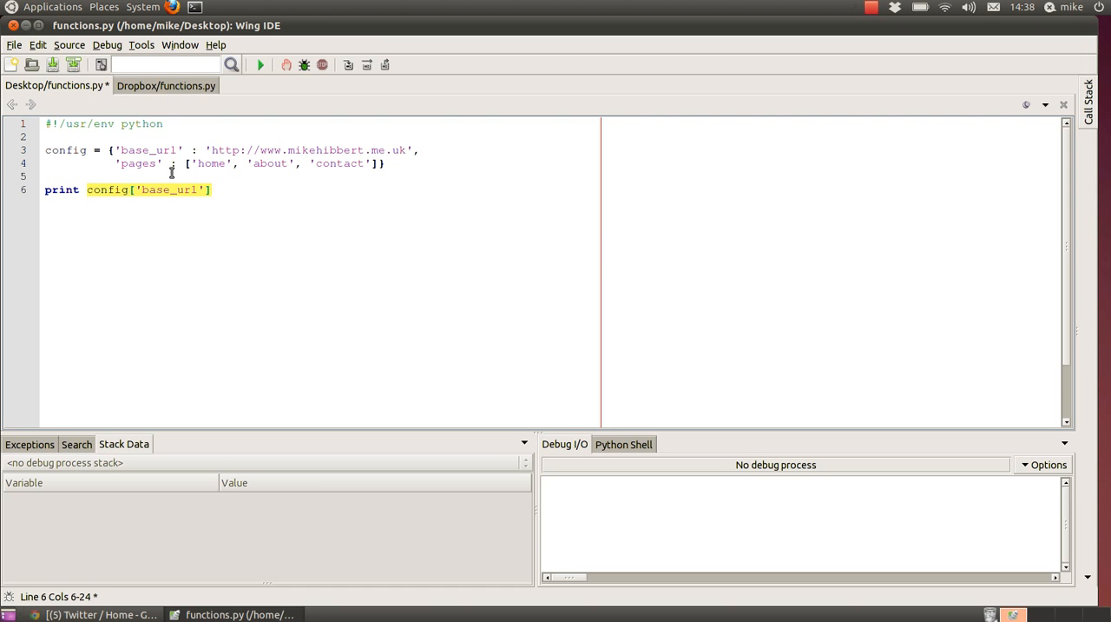
double_click(165, 189)
text(page)
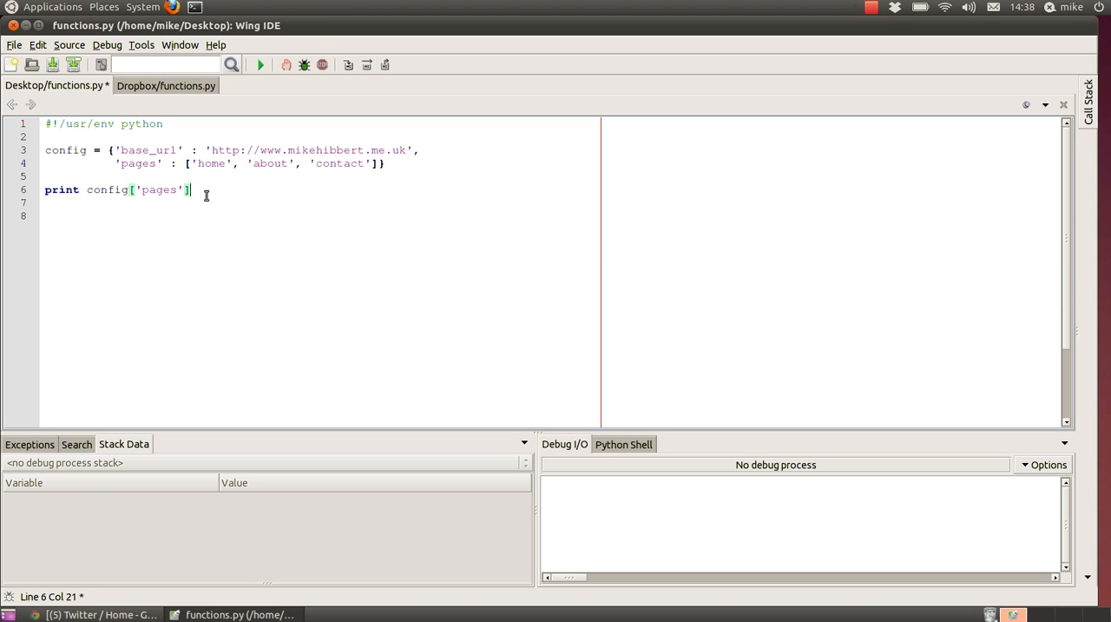
text([)
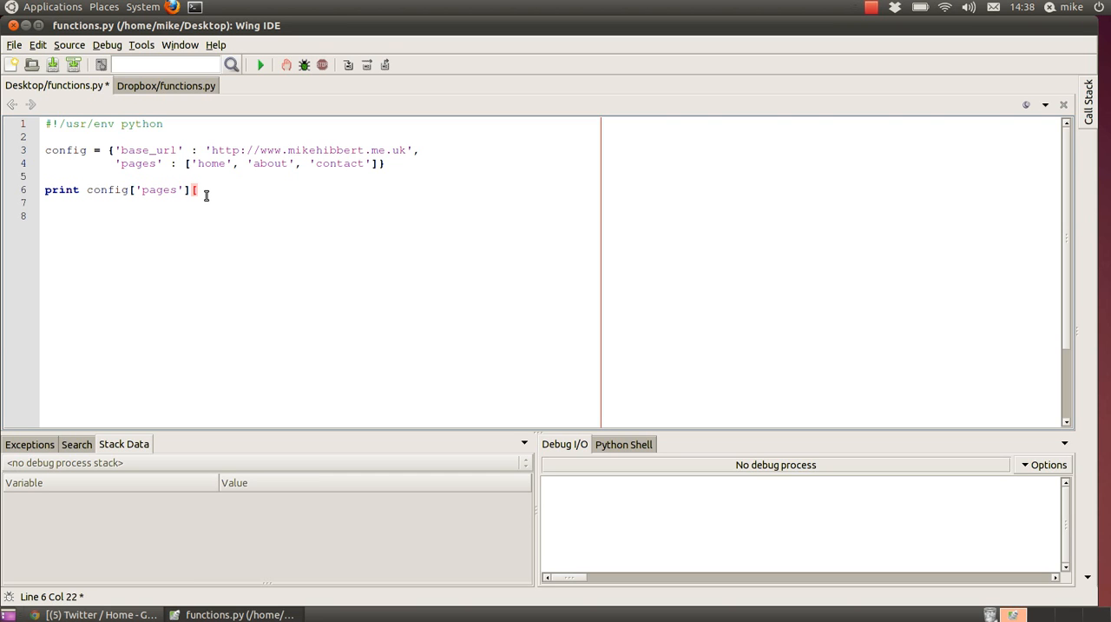
text(0])
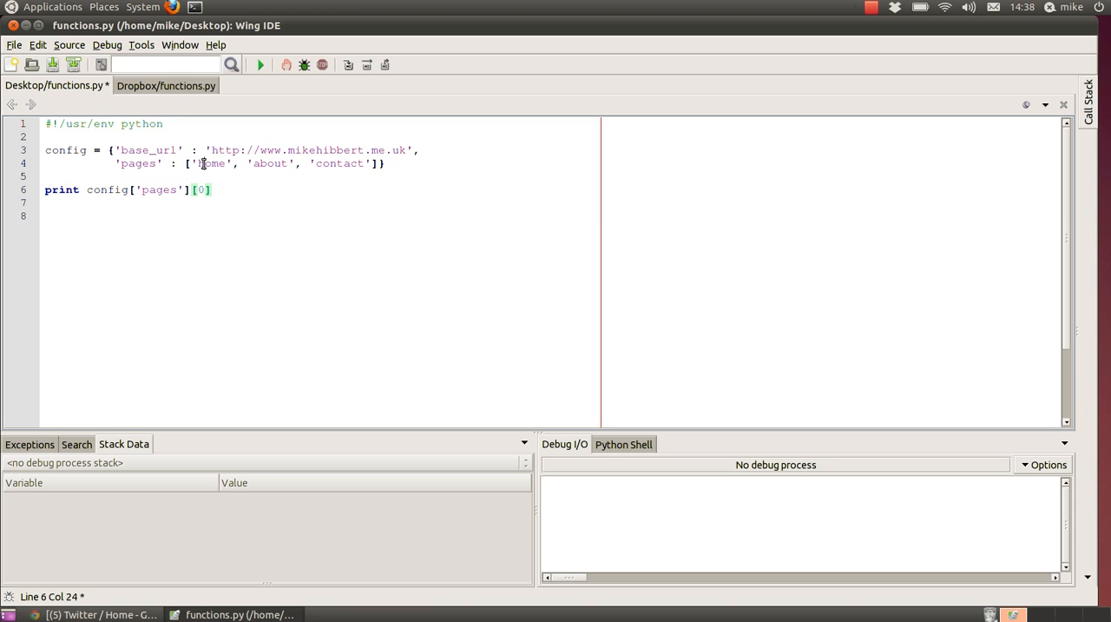
double_click(211, 163)
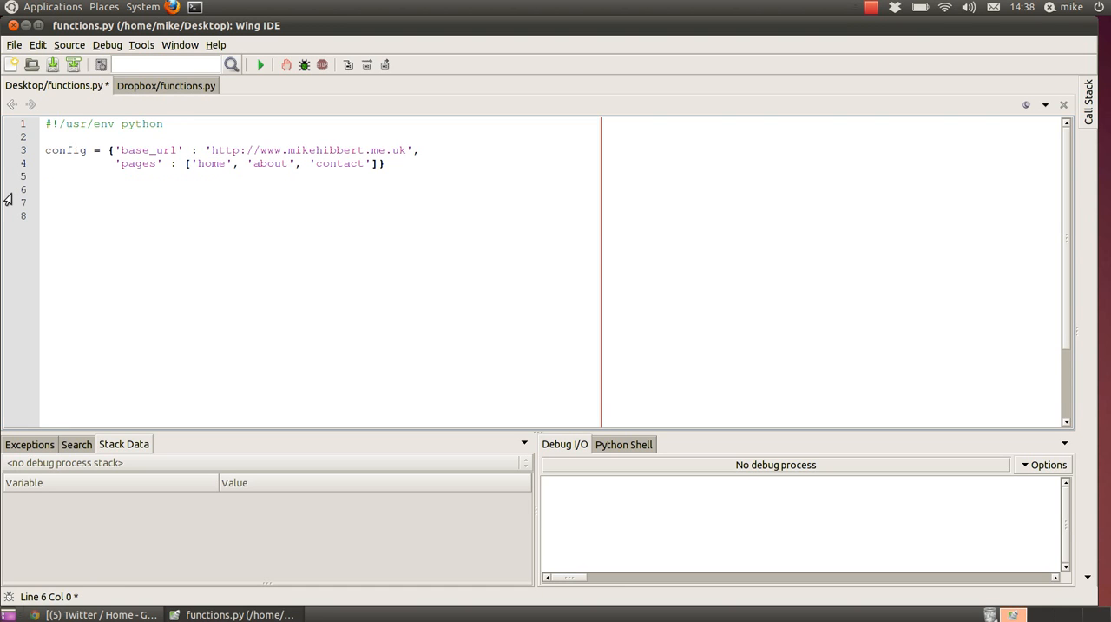
Copy the __main__ block printing get_page_url for home, services and contact from the Dropbox copy.
click(159, 85)
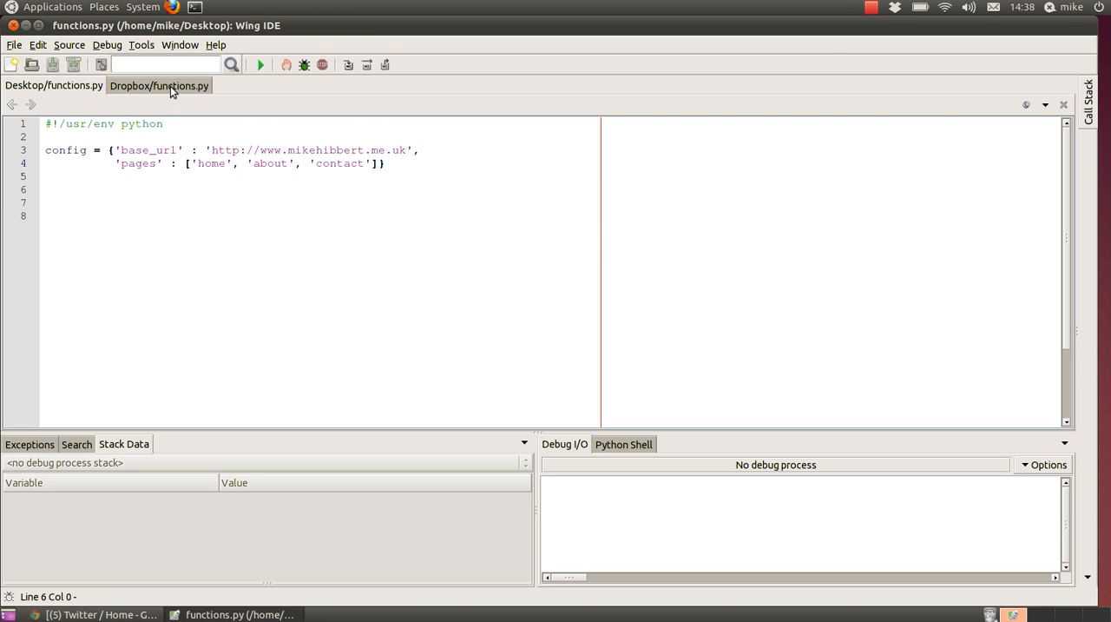
mouse_move(160, 85)
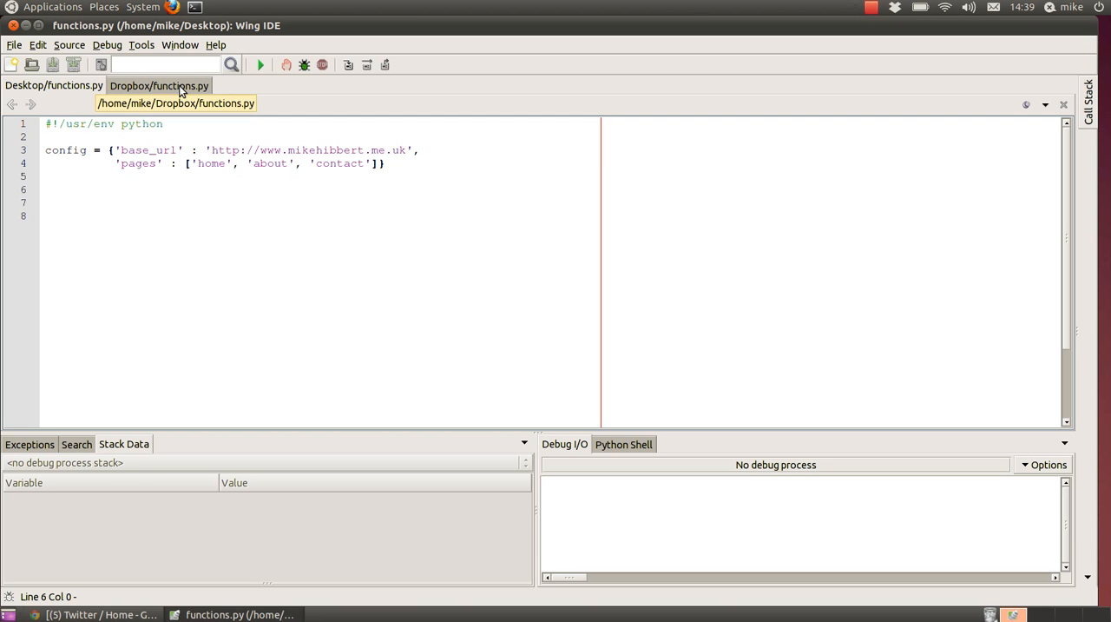
click(159, 85)
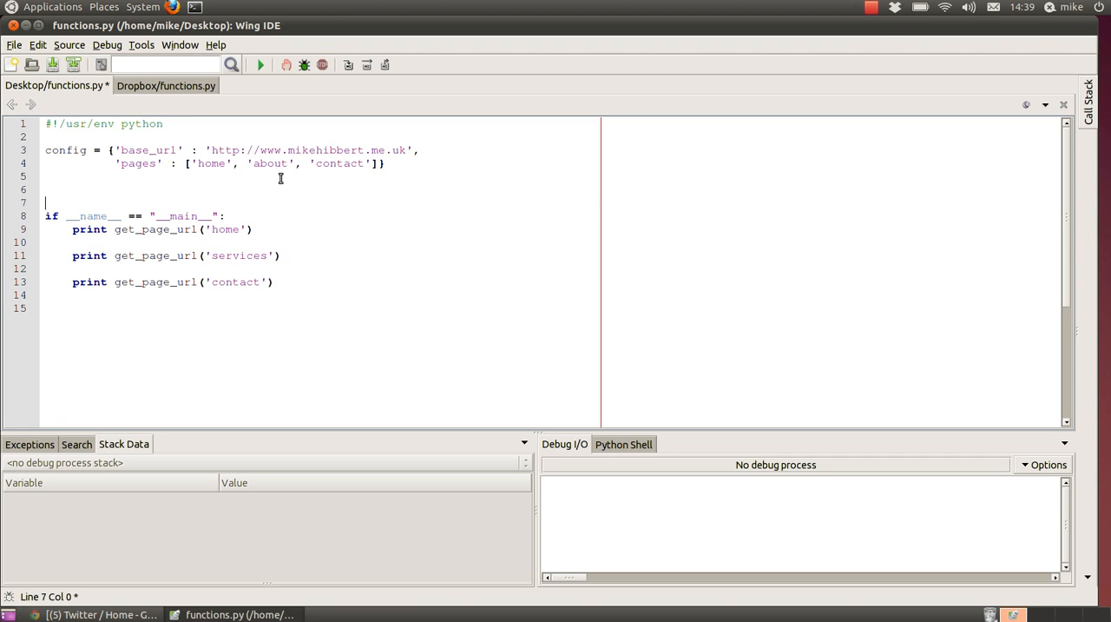
mouse_move(200, 229)
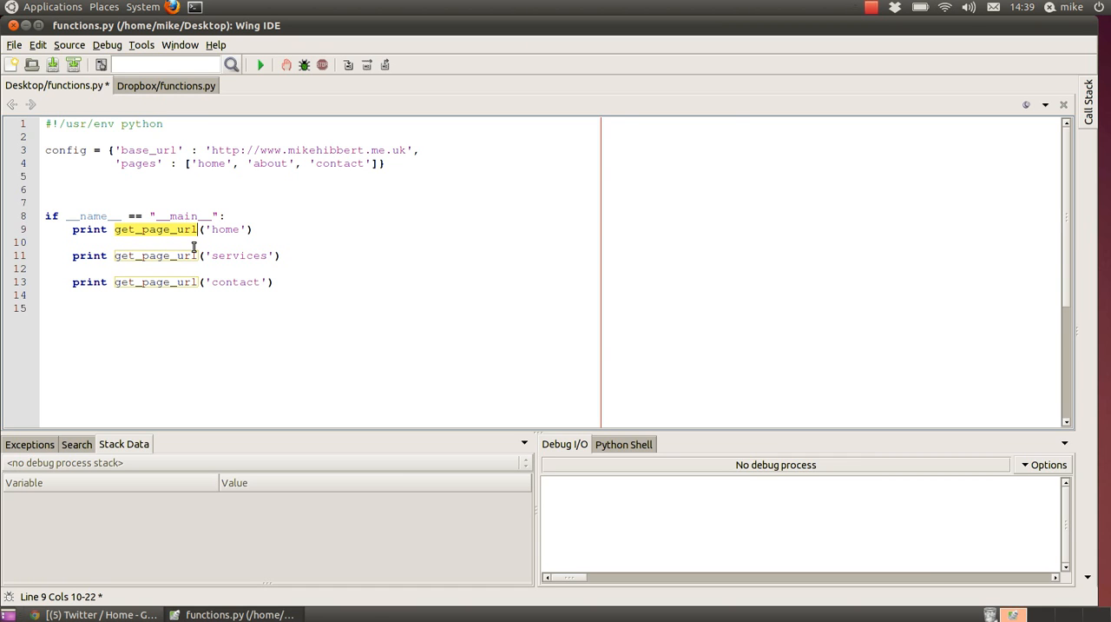
click(235, 255)
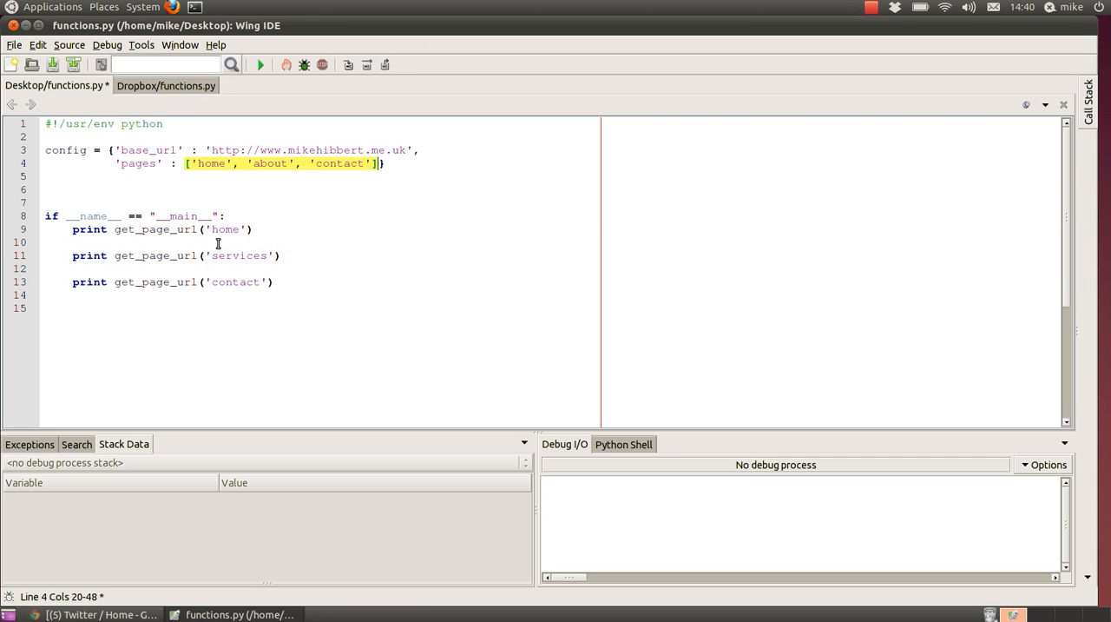
mouse_move(170, 111)
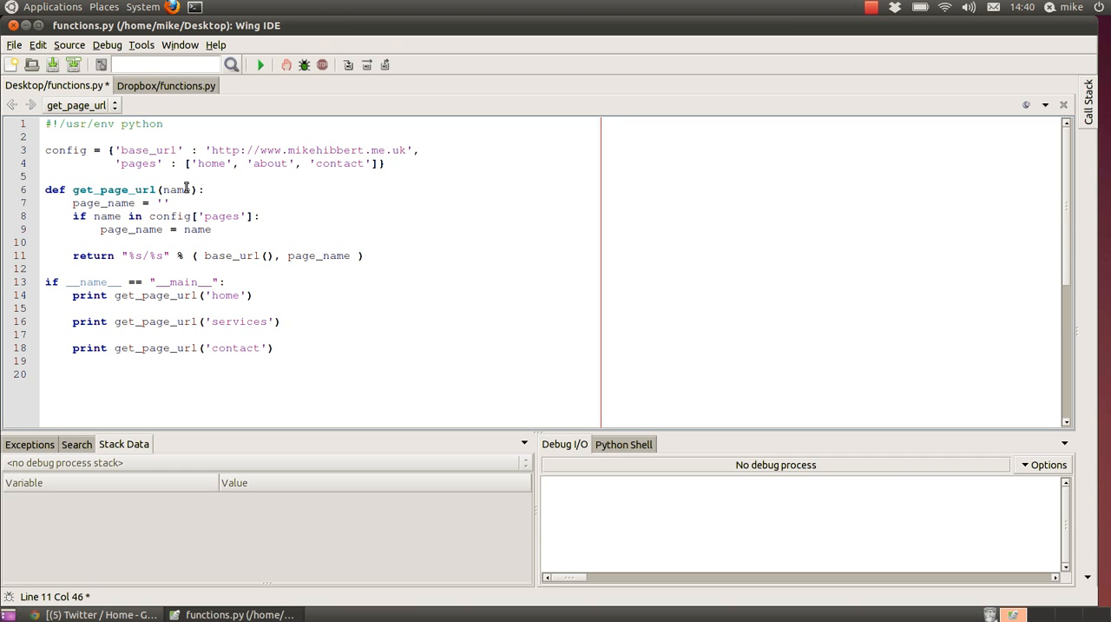
mouse_move(356, 183)
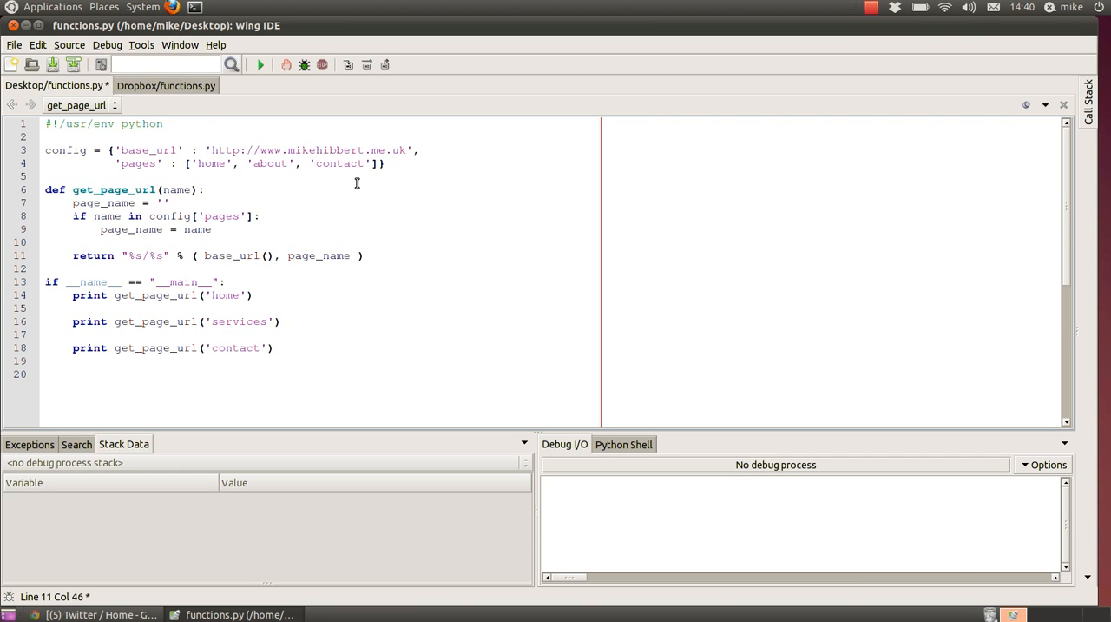
mouse_move(143, 209)
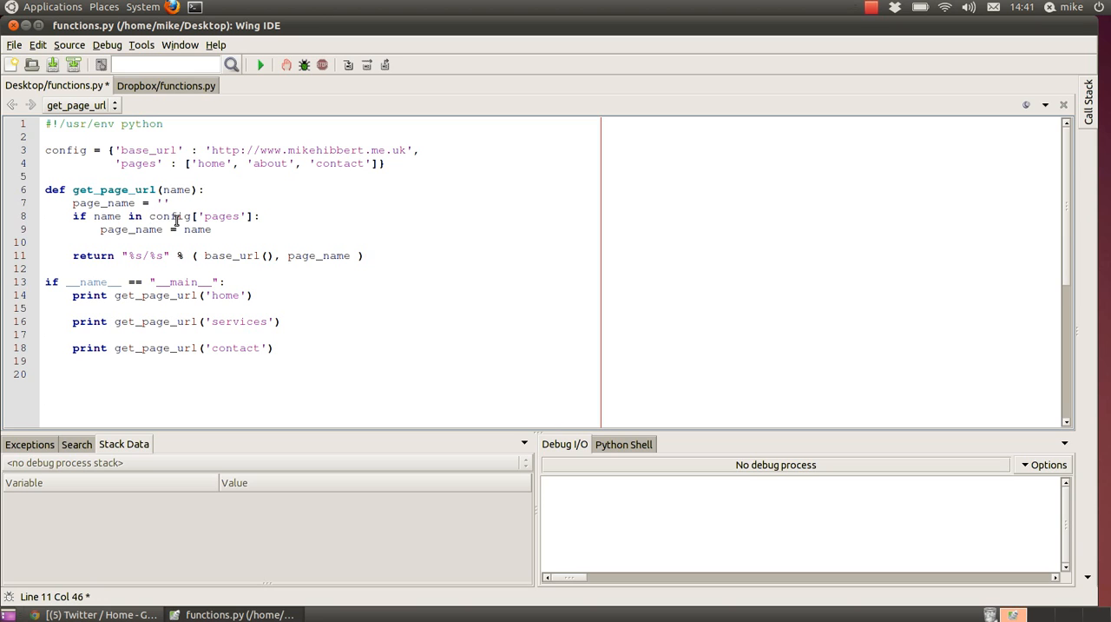
mouse_move(237, 216)
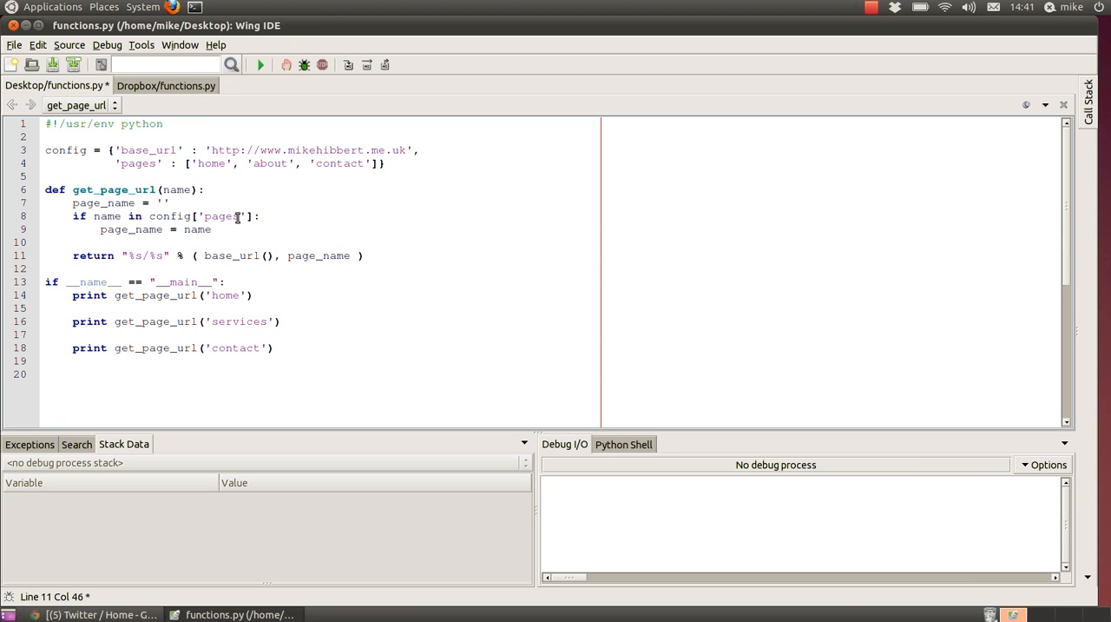
mouse_move(134, 229)
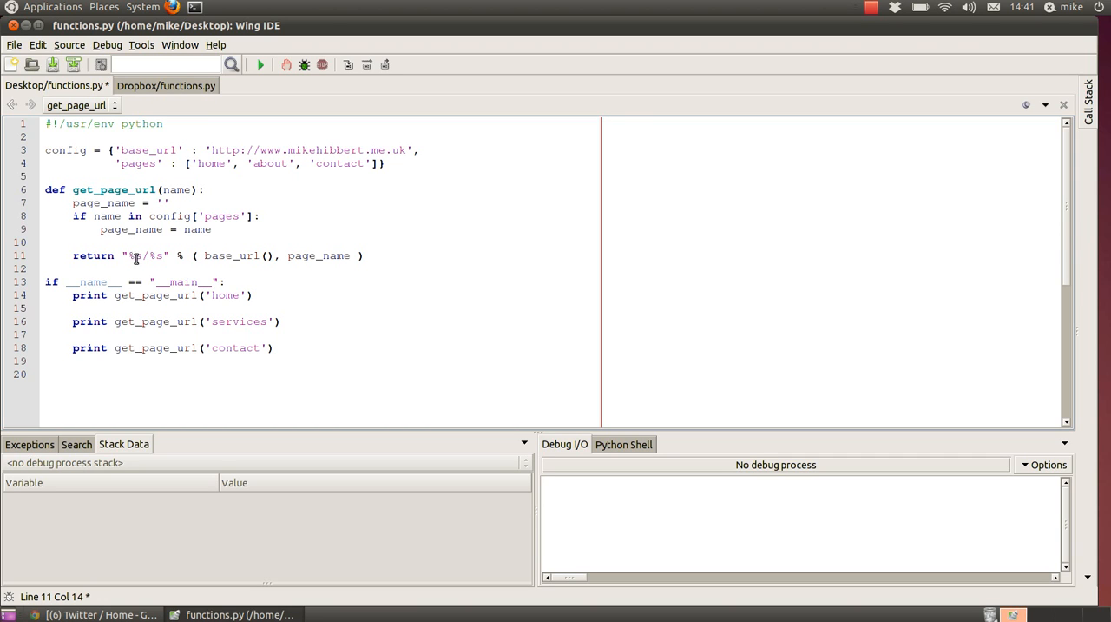
mouse_move(149, 279)
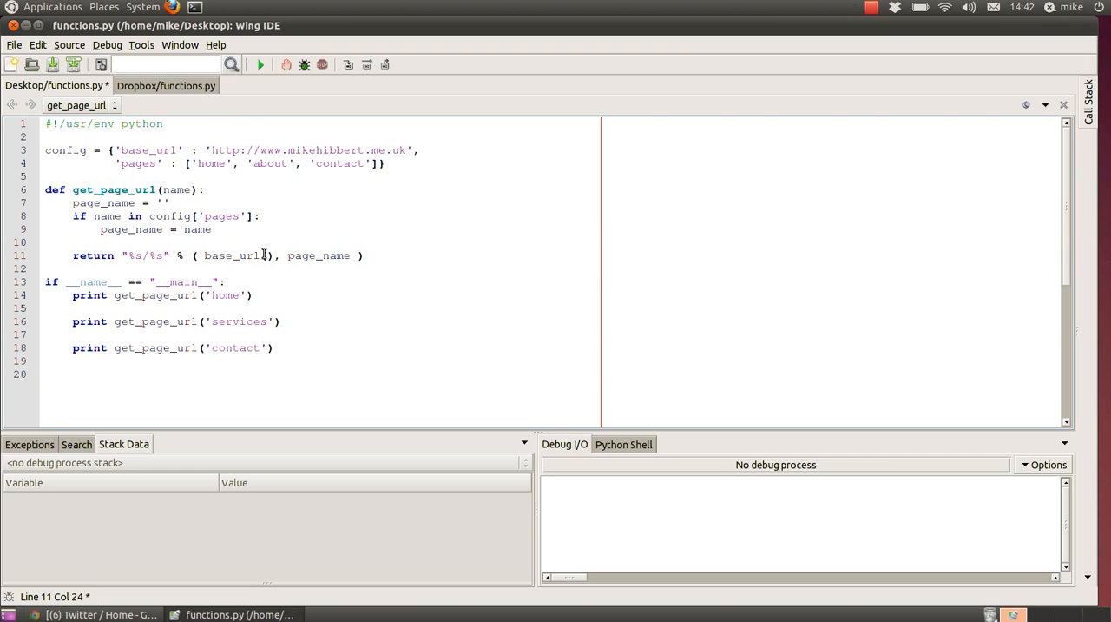
mouse_move(270, 259)
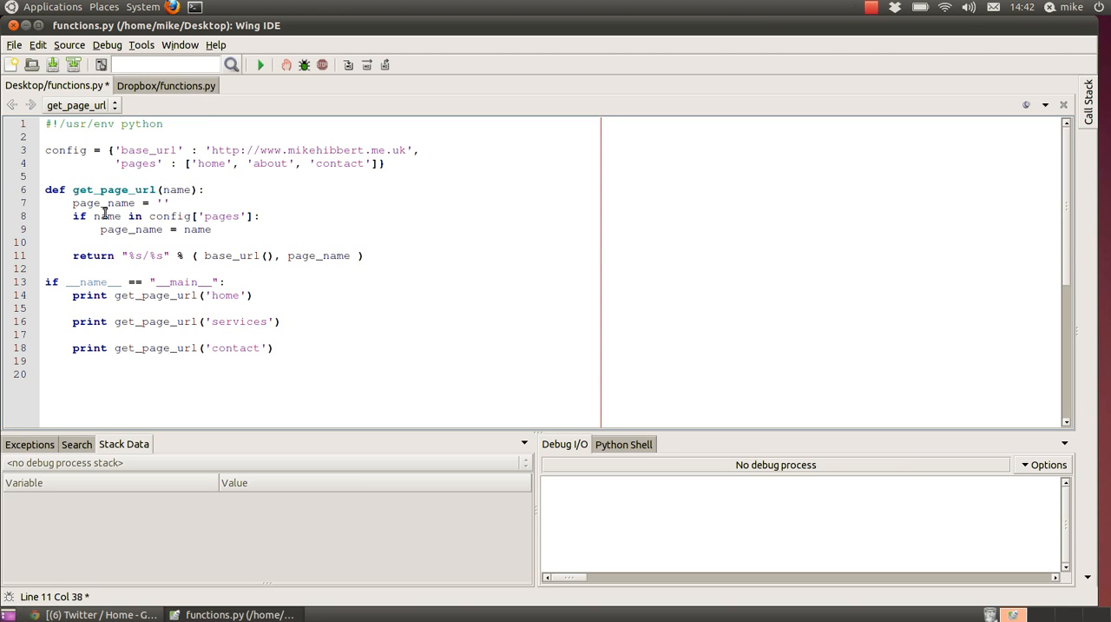
mouse_move(195, 220)
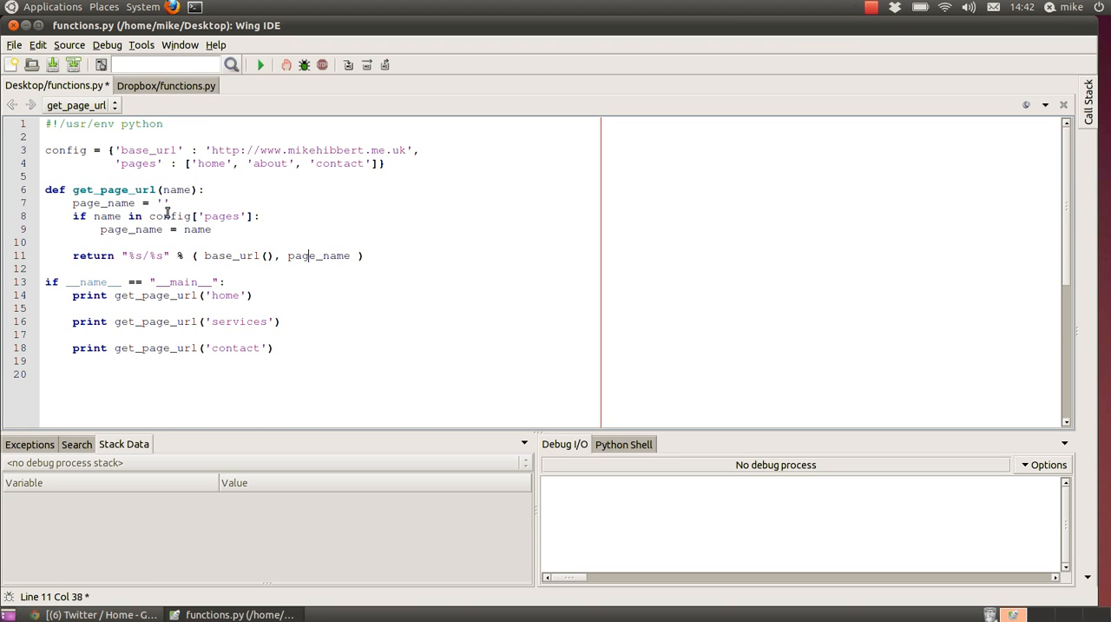
mouse_move(126, 206)
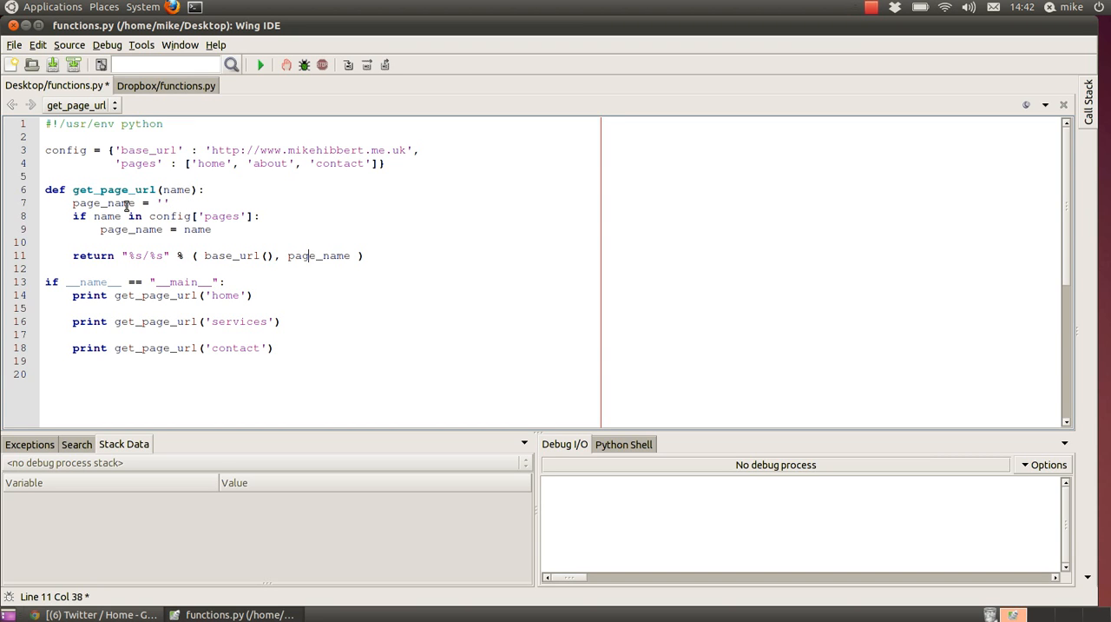
click(203, 216)
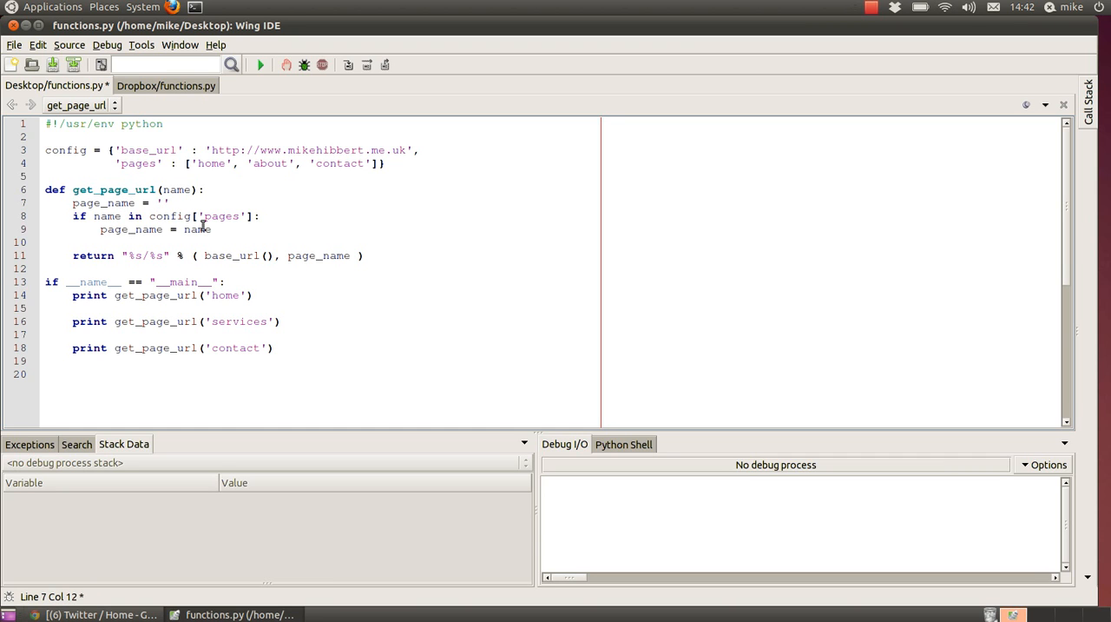
mouse_move(161, 256)
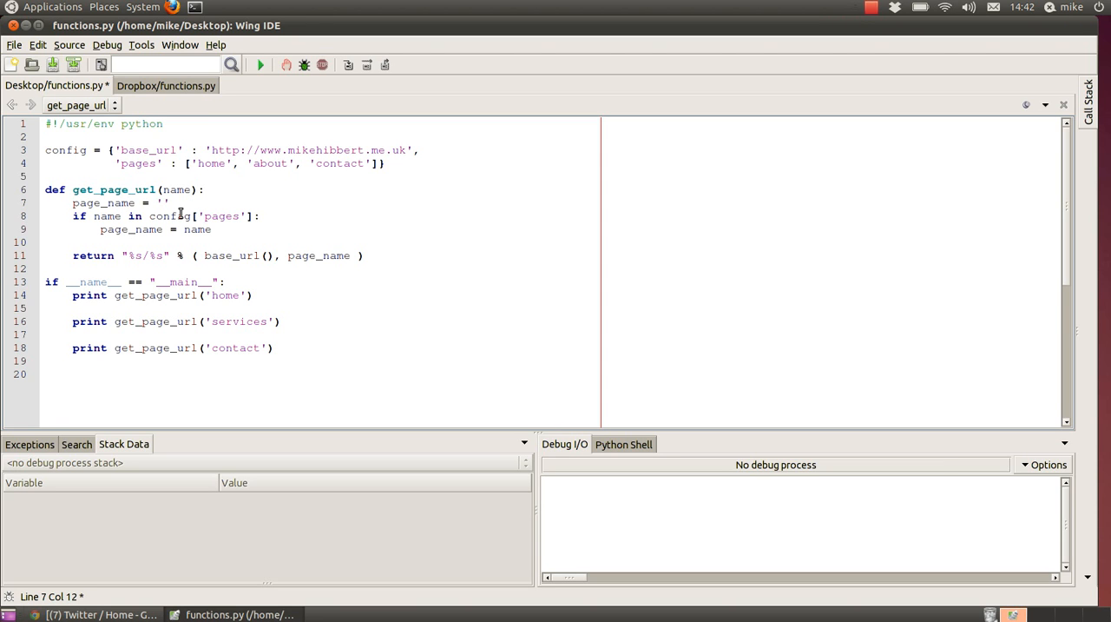
mouse_move(187, 229)
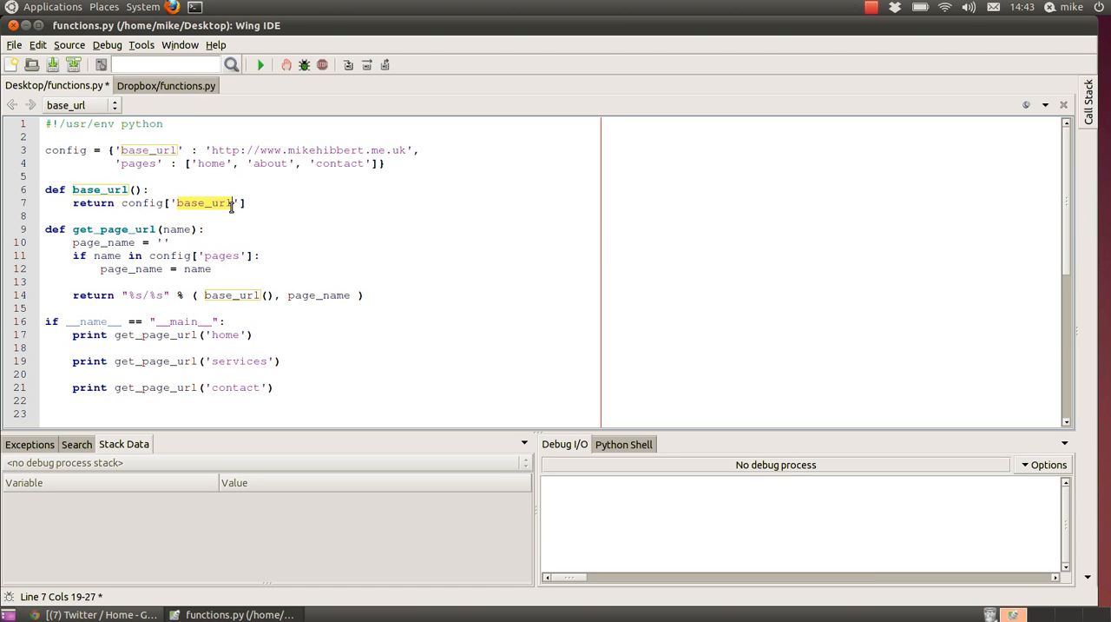
mouse_move(256, 217)
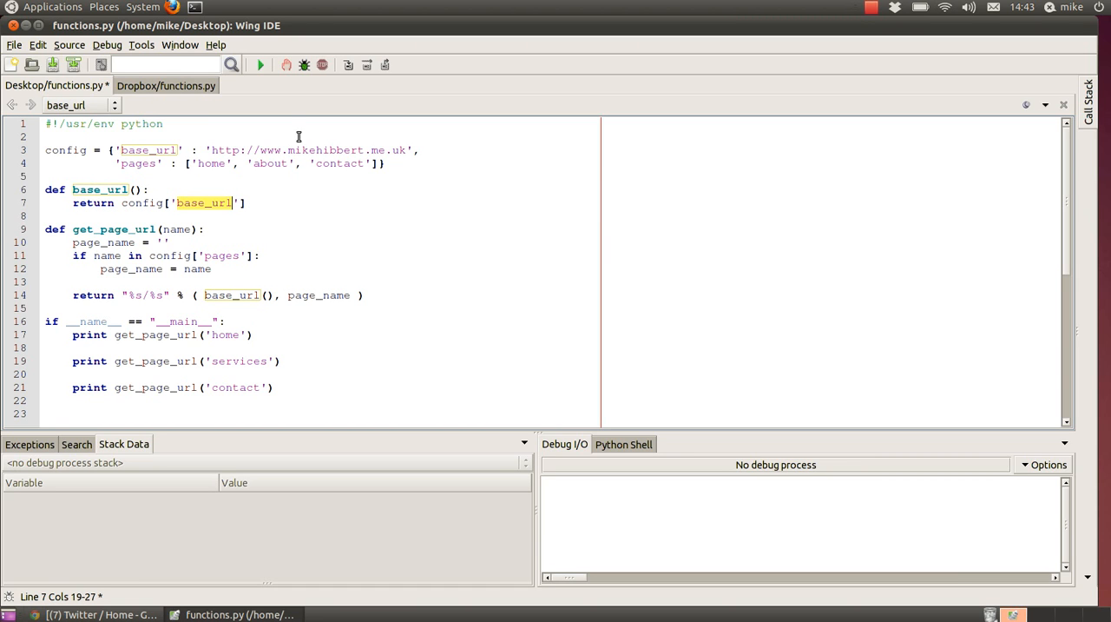
Add def base_url() returning config['base_url'] and select the website address in config.
double_click(325, 149)
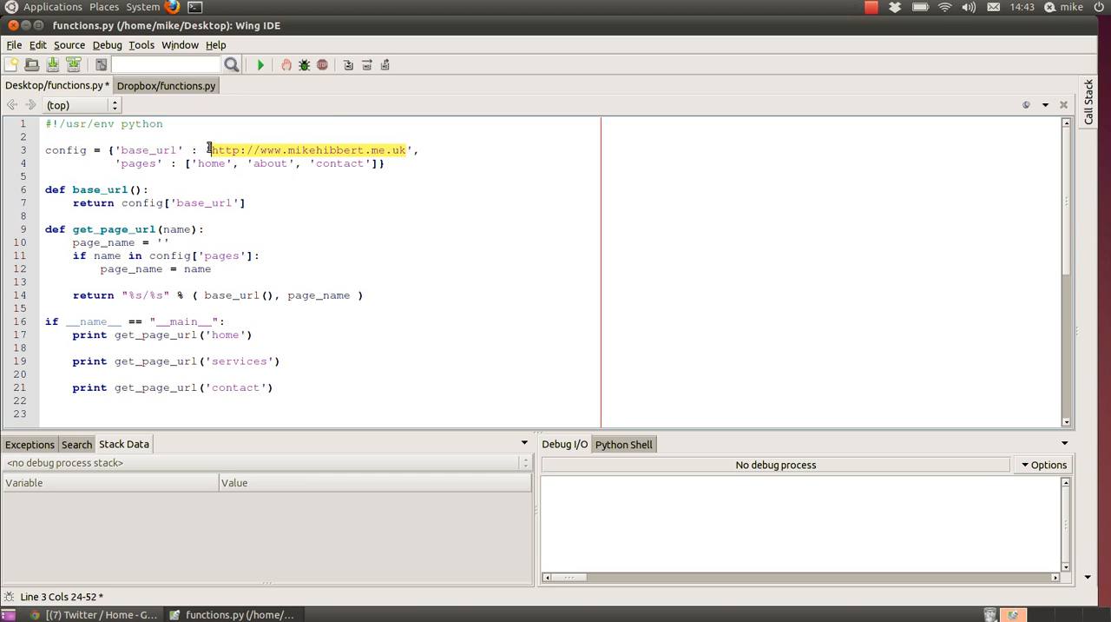
Insert a blank line after base_url's return line and select the contact print call.
click(324, 223)
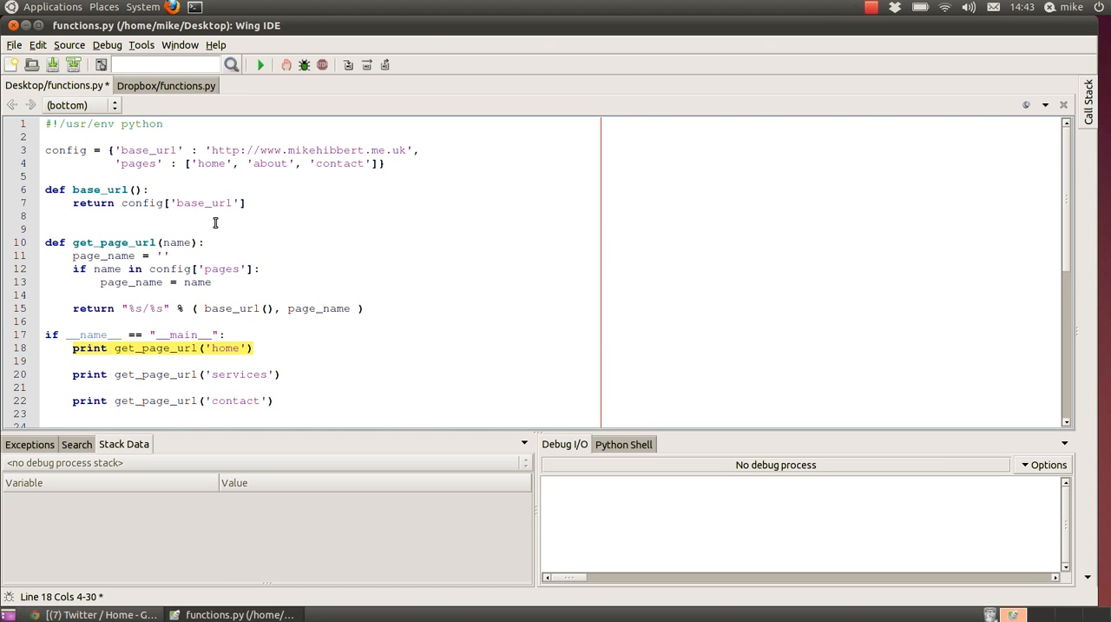
mouse_move(176, 380)
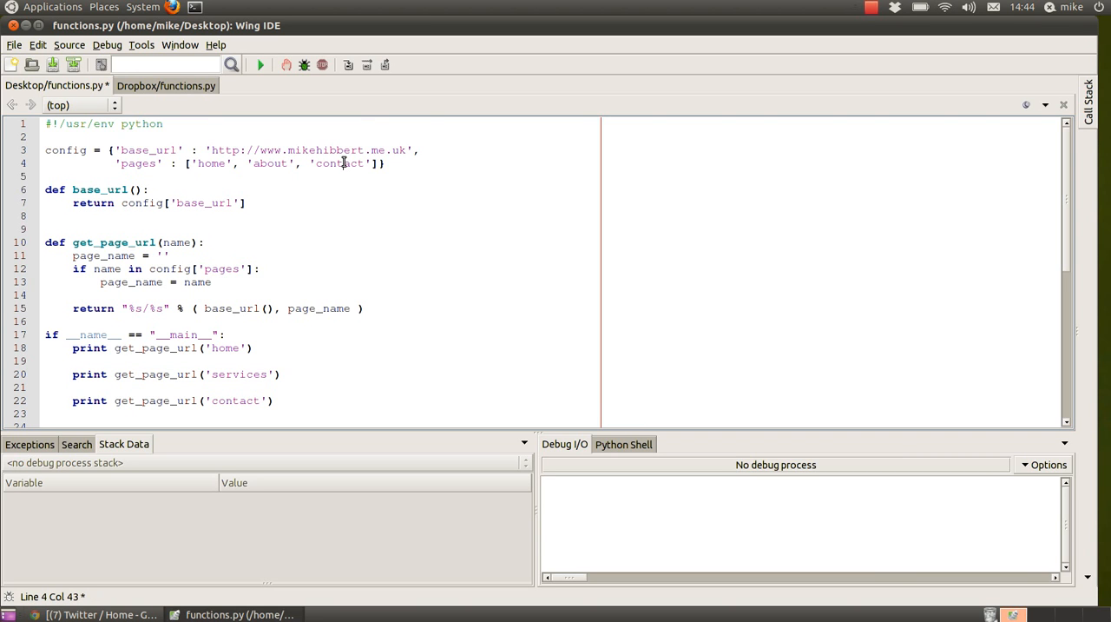
mouse_move(374, 154)
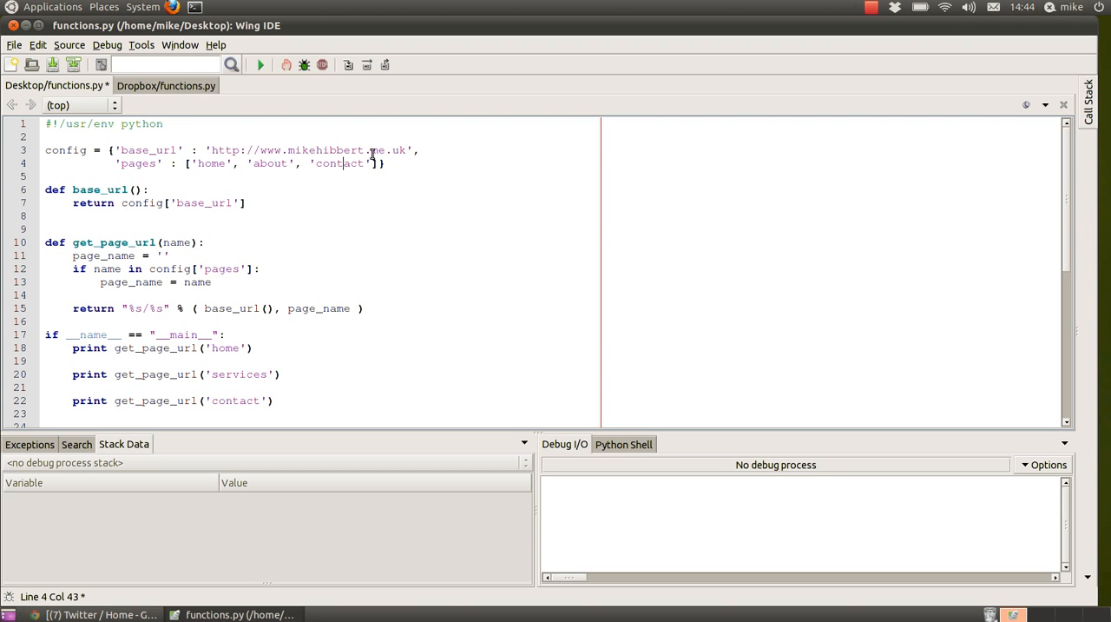
drag(212, 149, 403, 149)
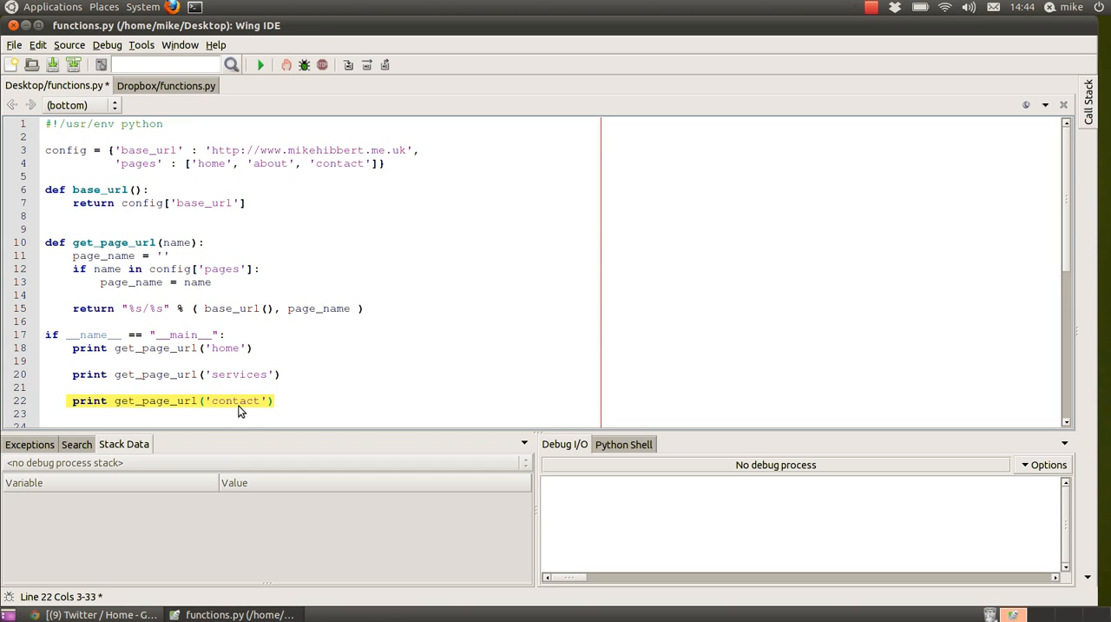
mouse_move(257, 406)
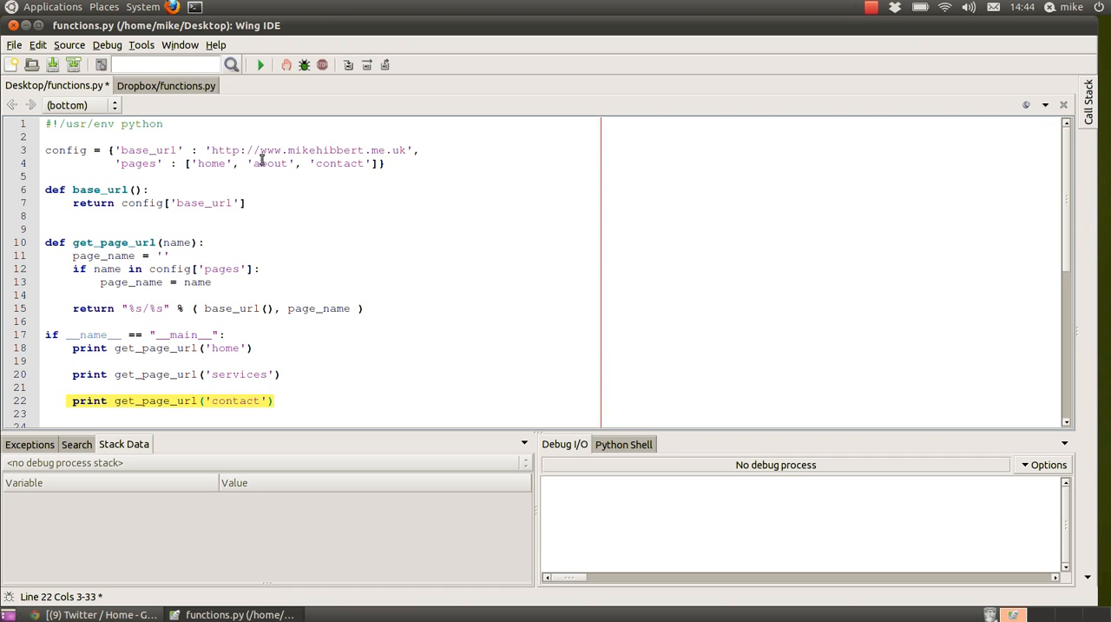
Clear the selection and save the Desktop functions.py with Ctrl+S.
click(285, 348)
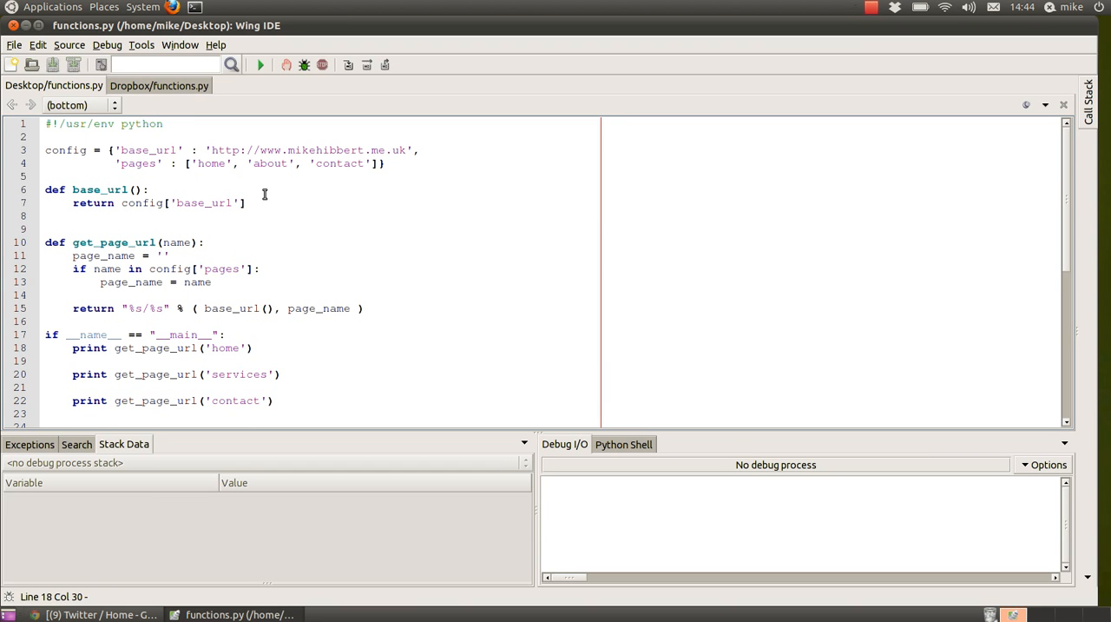
mouse_move(305, 64)
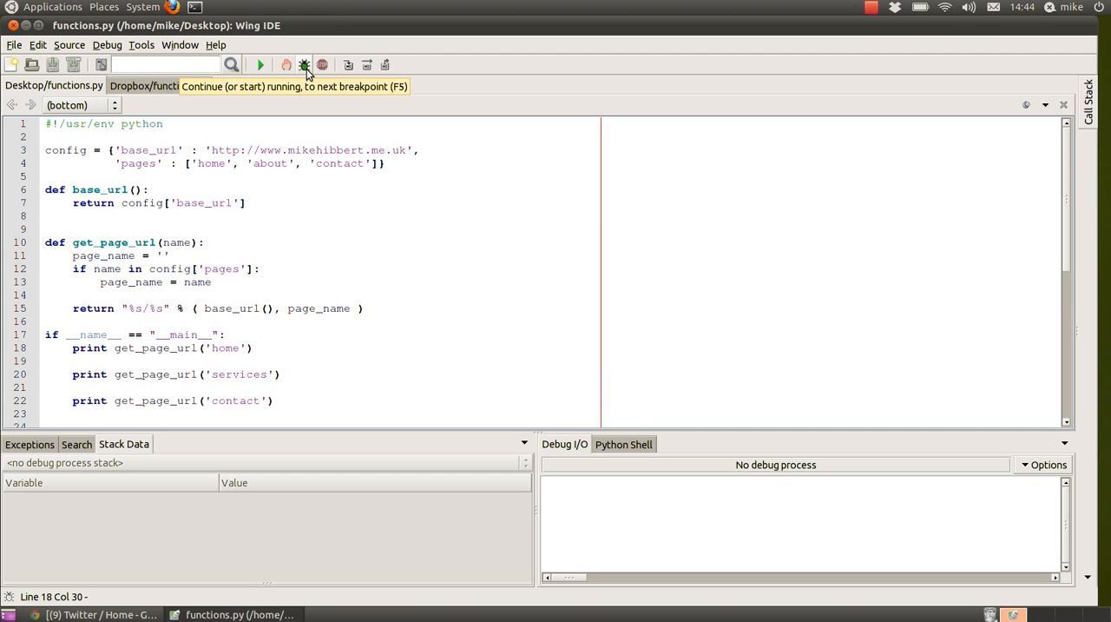
Run functions.py under the debugger and mark the printed base and contact URLs.
click(304, 64)
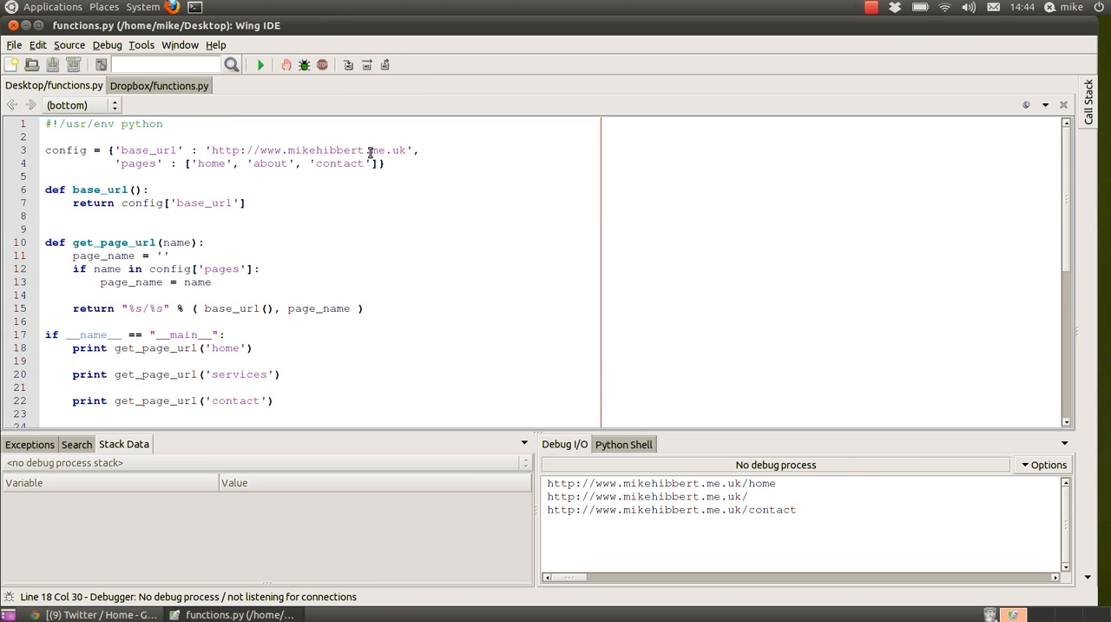
mouse_move(564, 443)
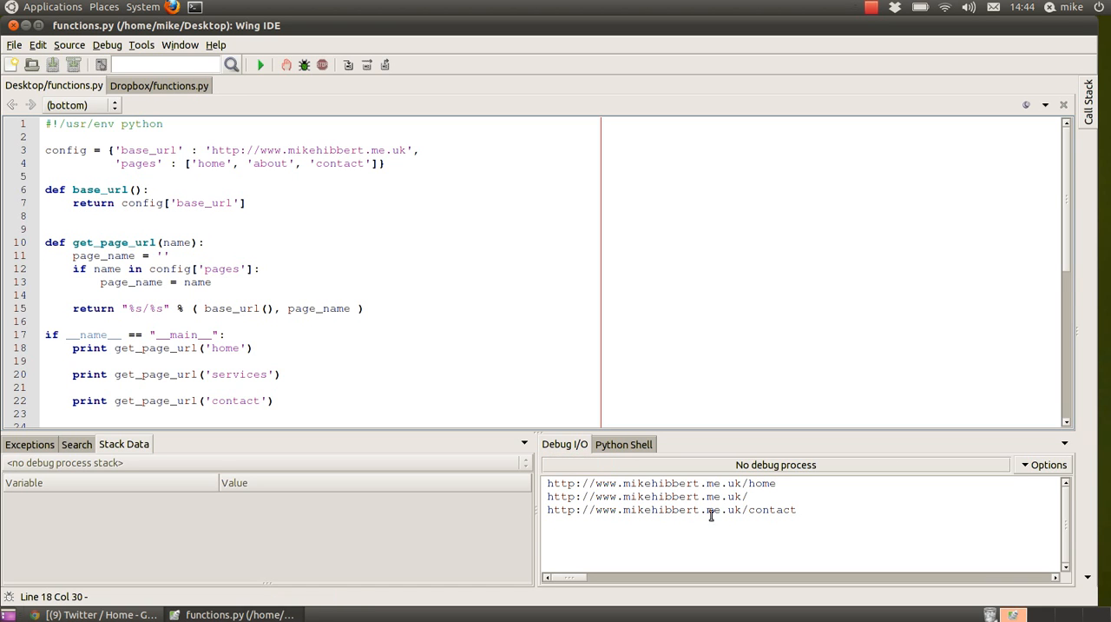
mouse_move(629, 486)
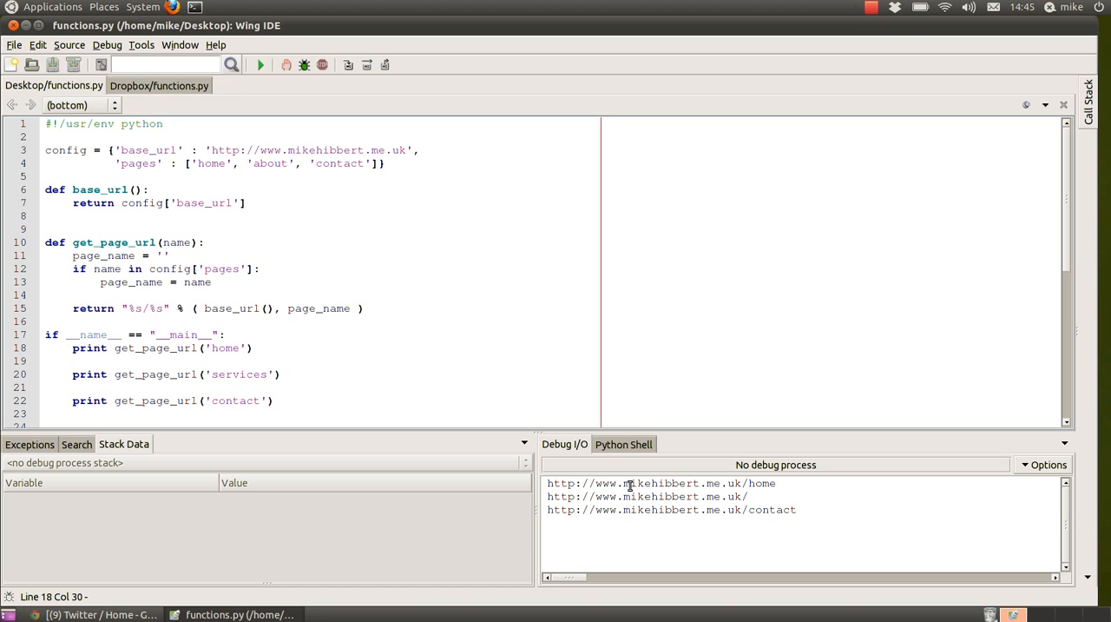
mouse_move(780, 483)
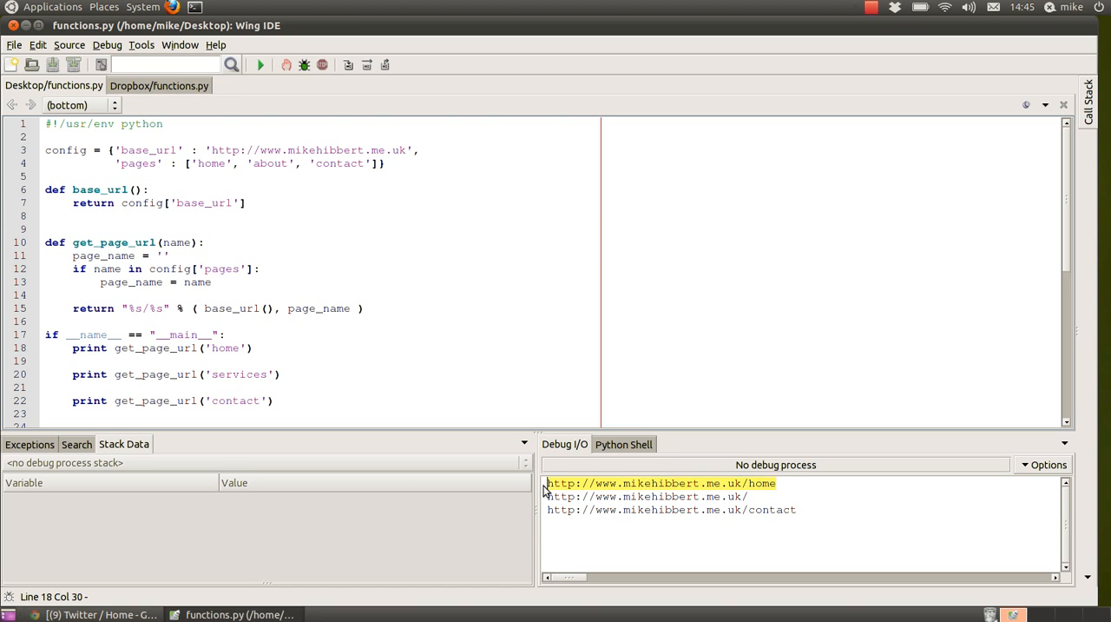
mouse_move(665, 497)
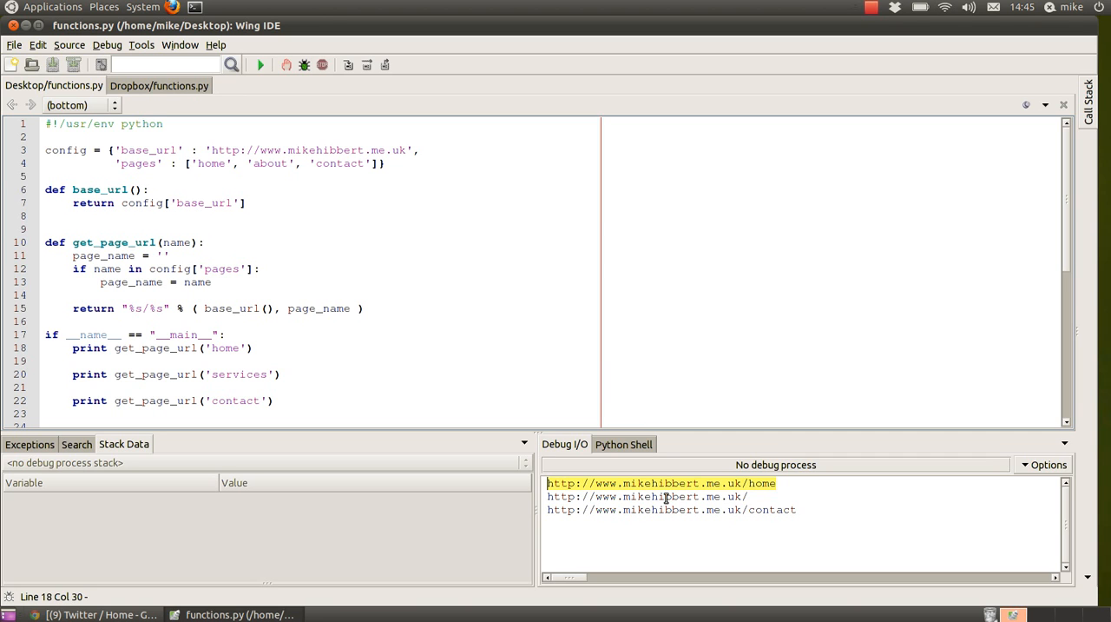
click(645, 496)
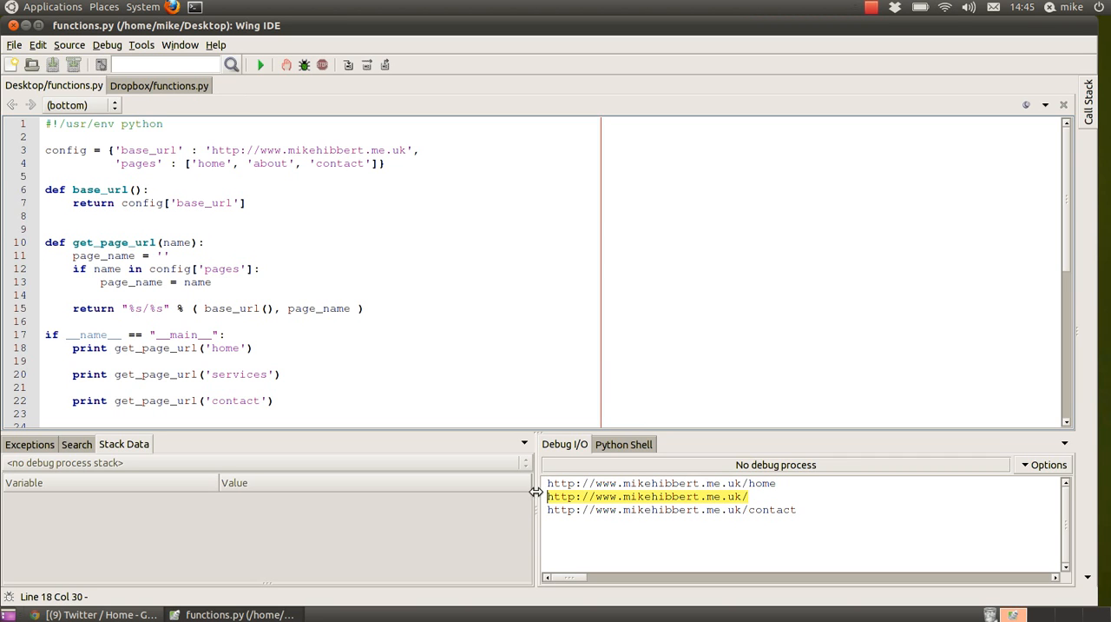
mouse_move(748, 500)
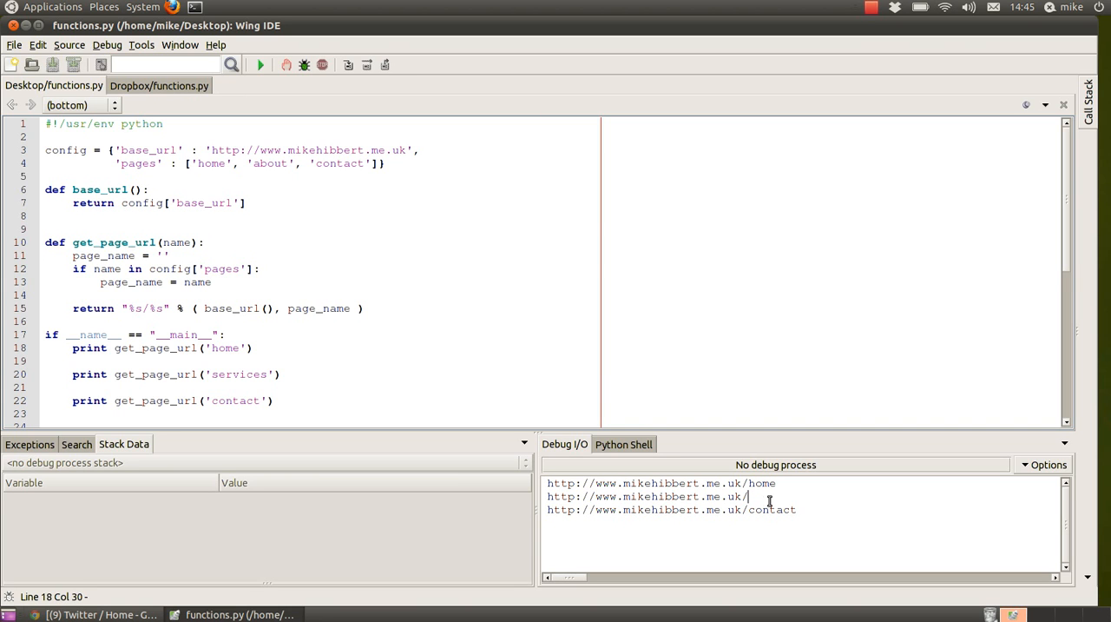
mouse_move(674, 415)
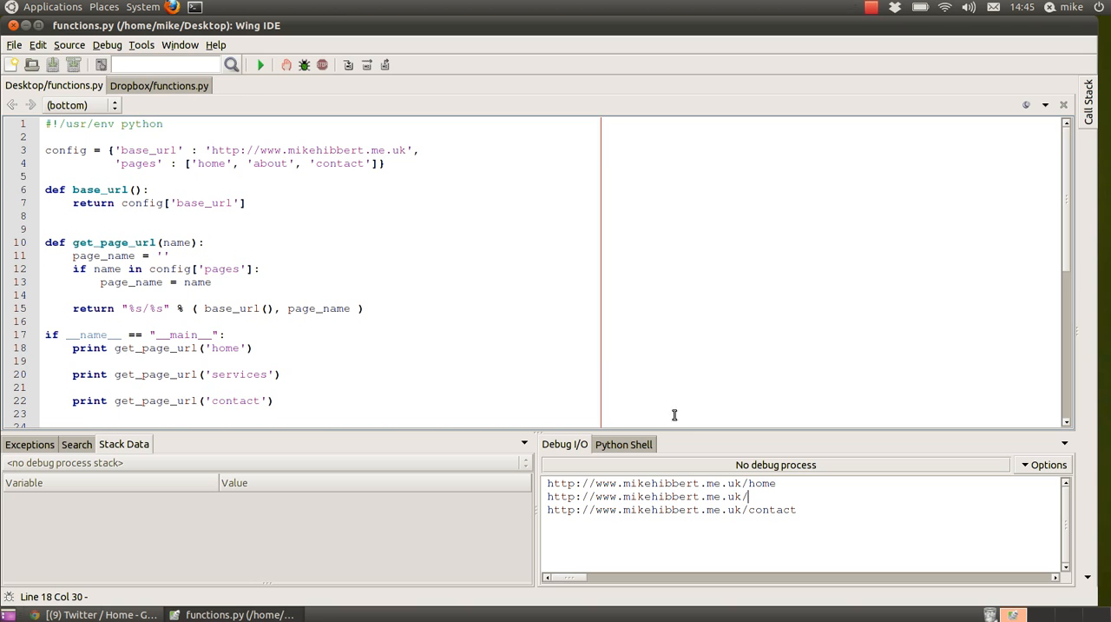
double_click(774, 510)
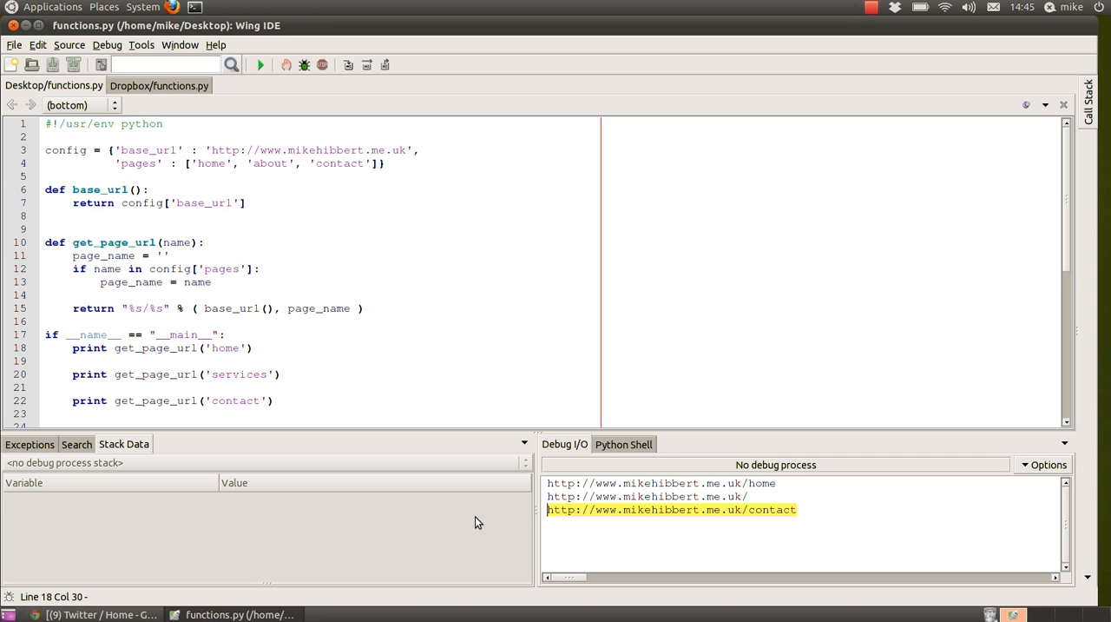
mouse_move(457, 323)
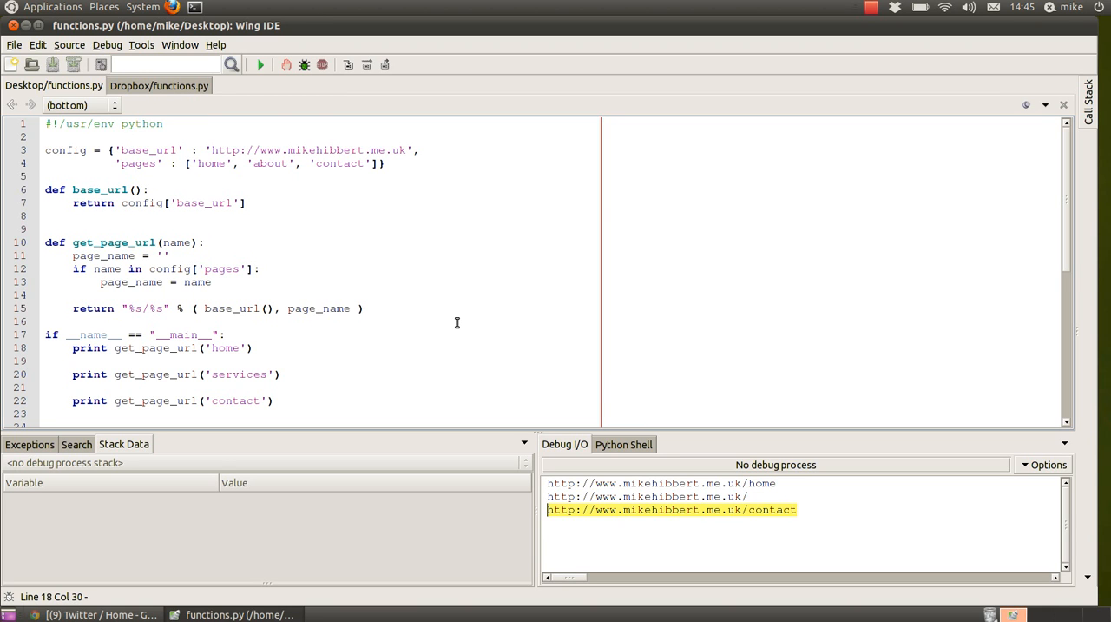
mouse_move(397, 306)
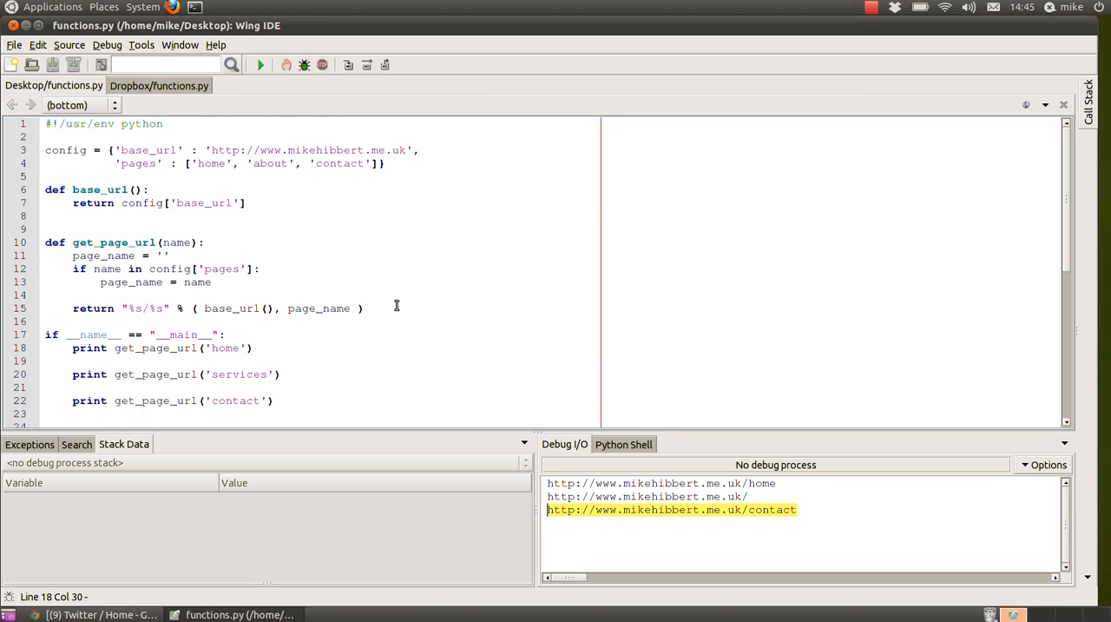
mouse_move(320, 279)
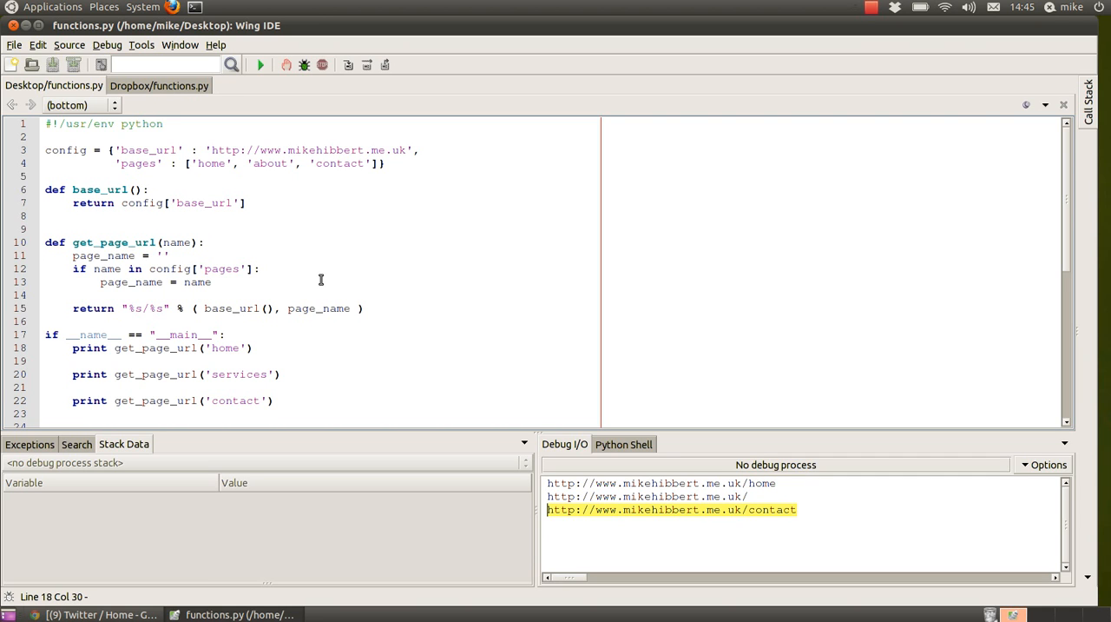